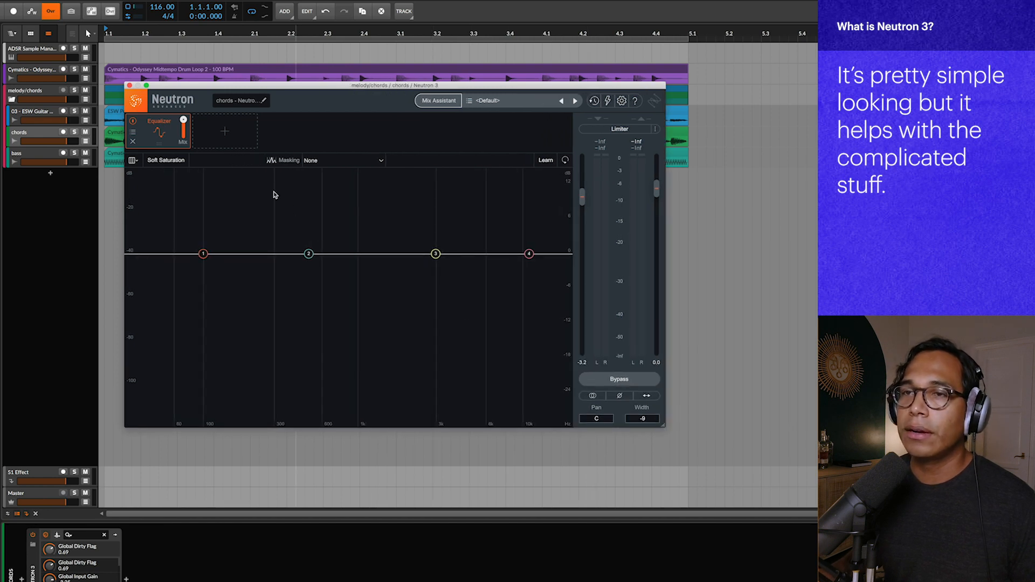
Step: Close the Neutron plugin window to show the full Bitwig arrangement
click(224, 130)
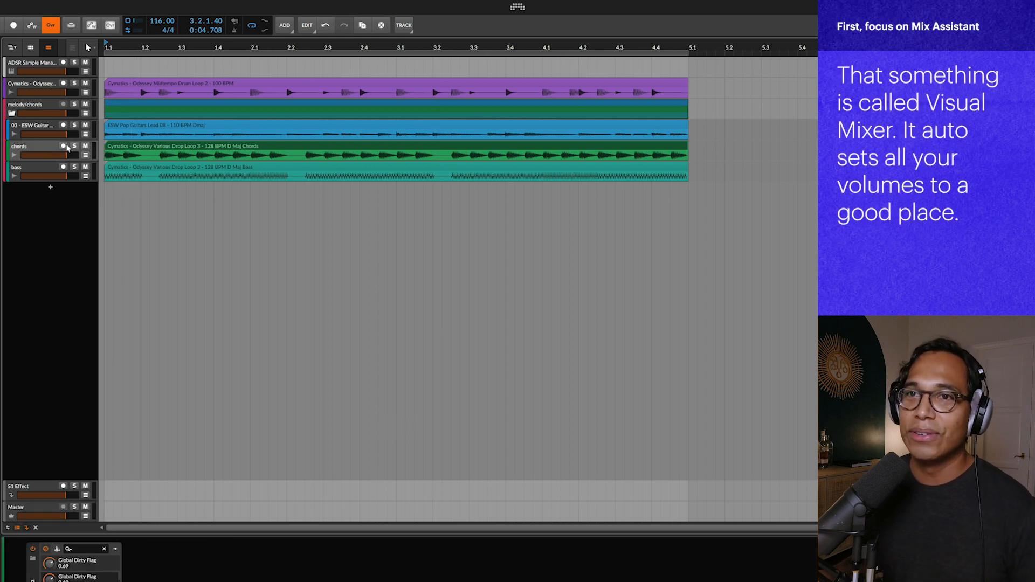
Step: Solo the chords track and run Mix Assistant Track Enhance with Keys > Synth Pad selected
click(74, 146)
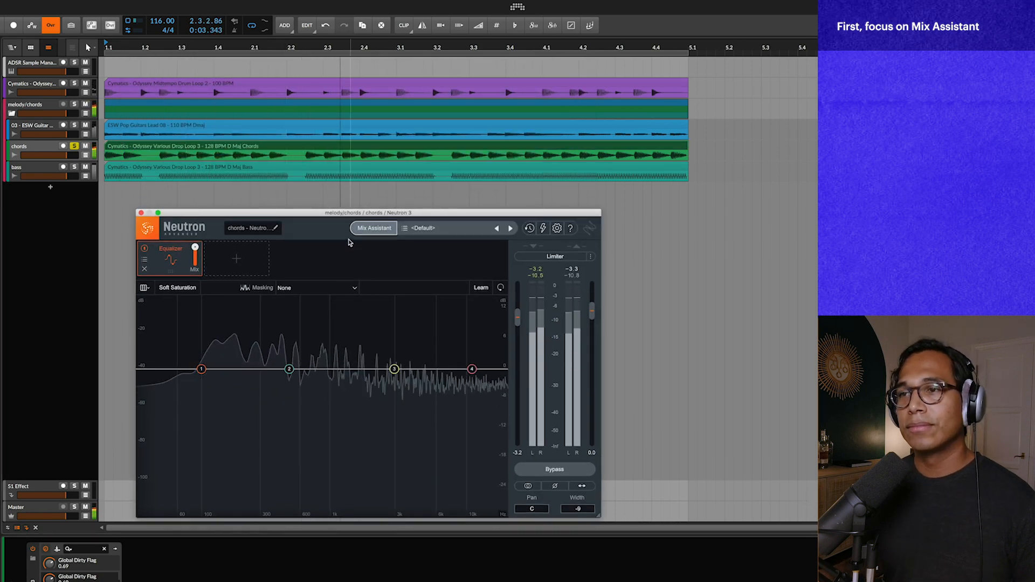
mouse_move(374, 227)
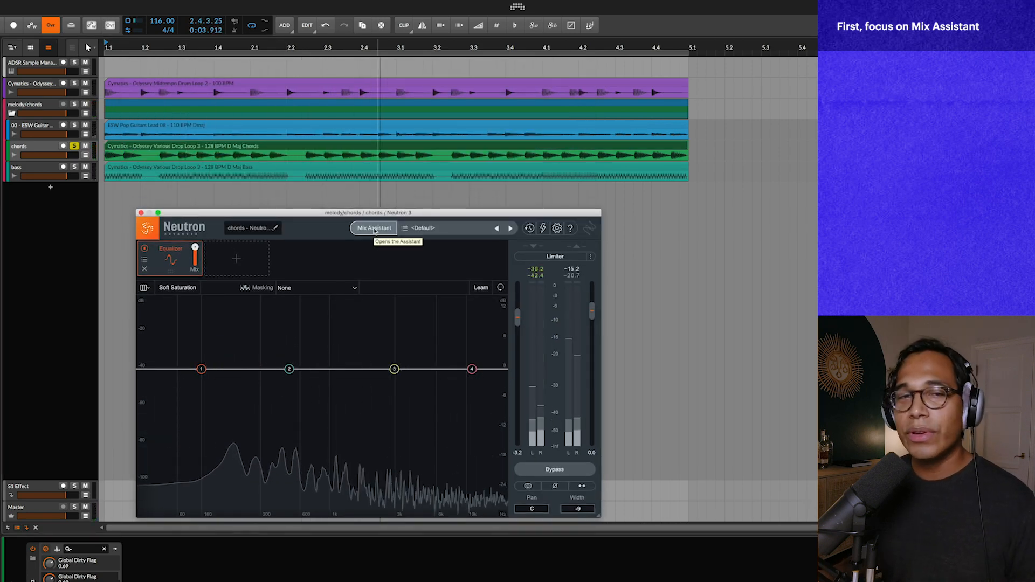
click(373, 227)
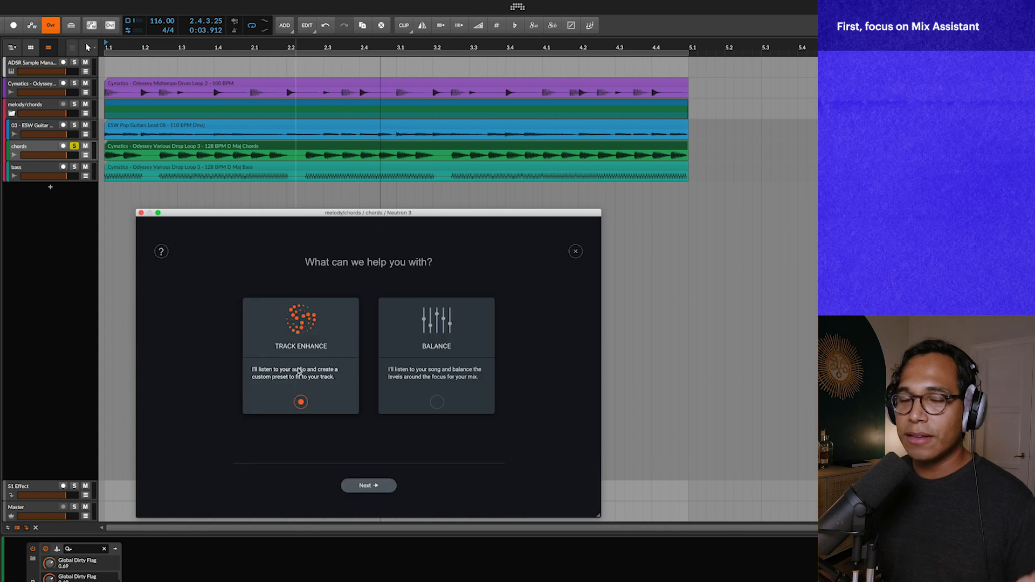
click(368, 486)
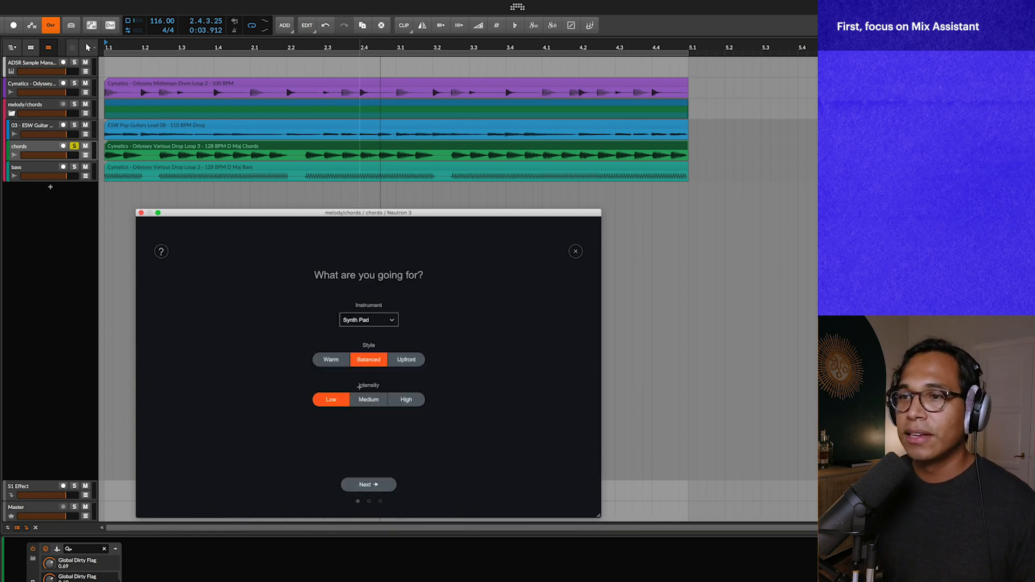
click(368, 320)
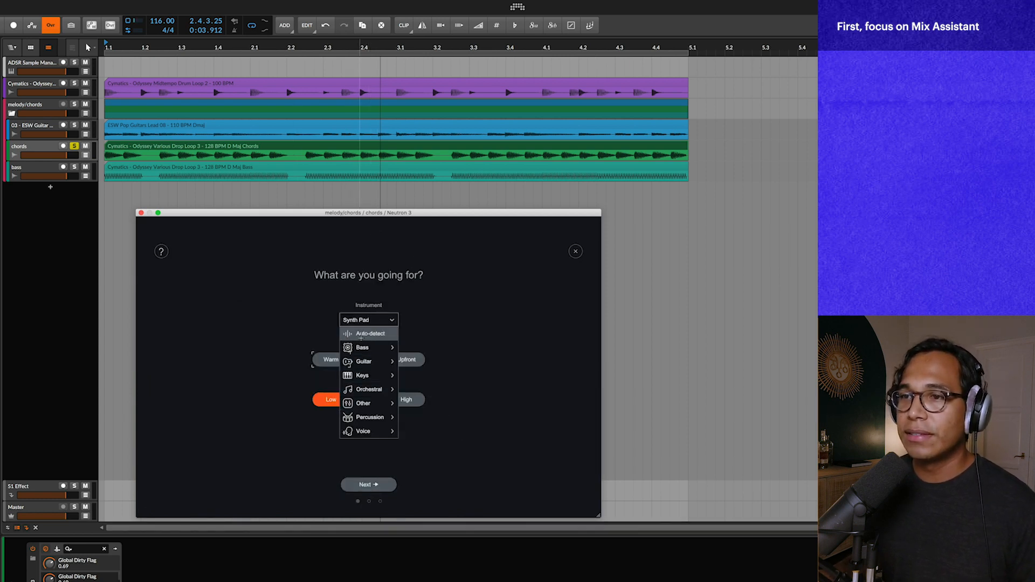
mouse_move(363, 403)
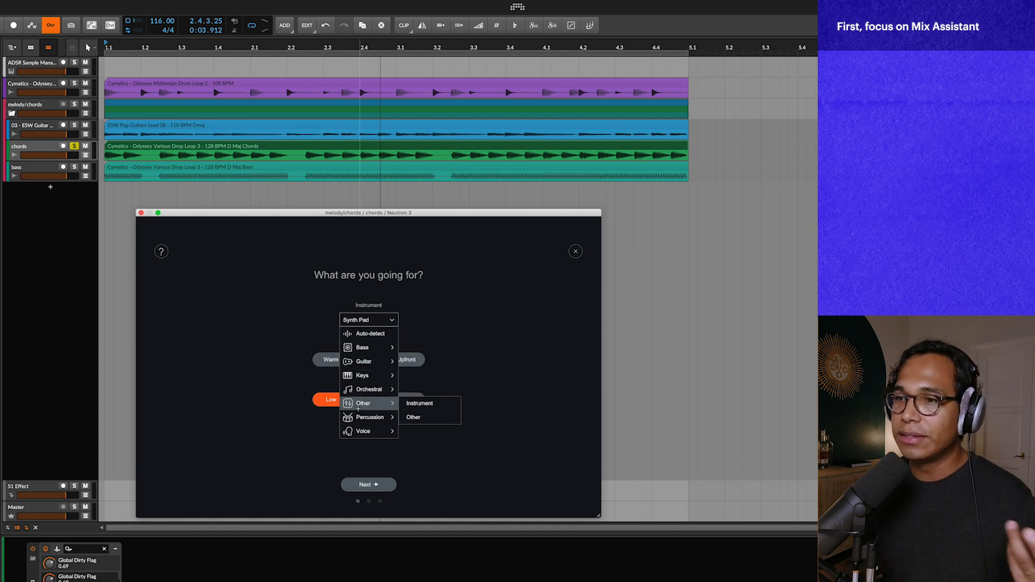
mouse_move(368, 333)
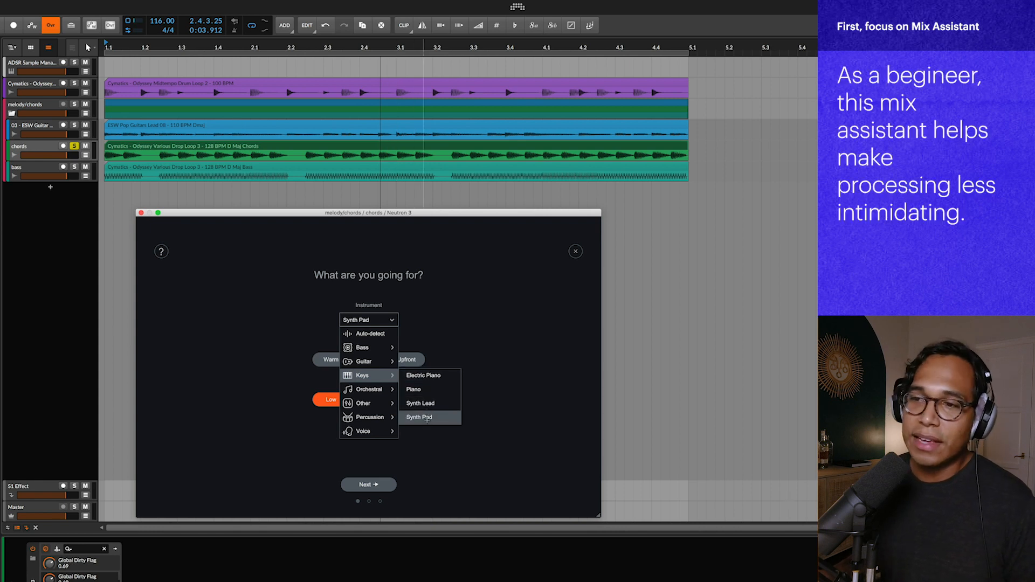
click(418, 416)
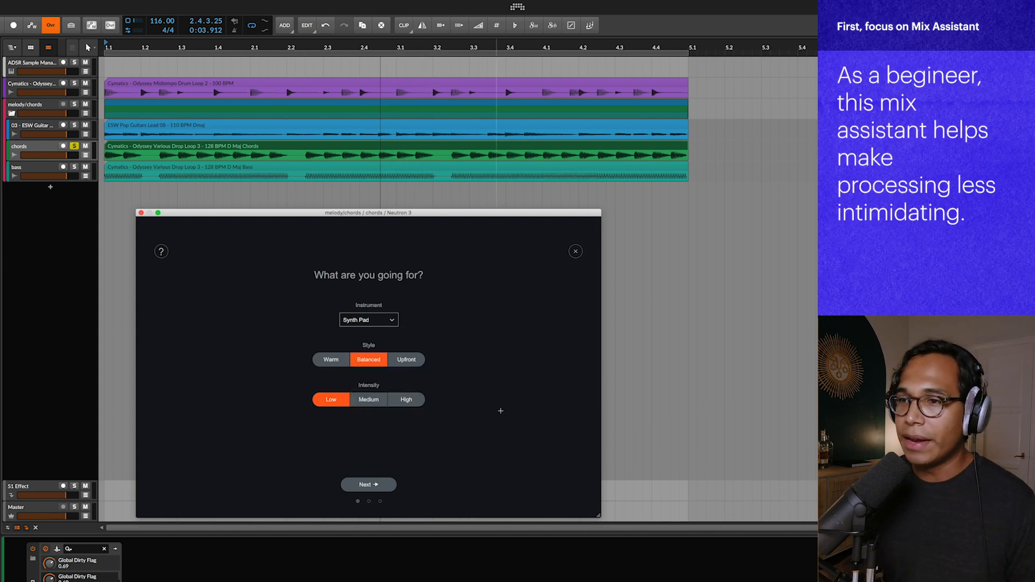
mouse_move(330, 360)
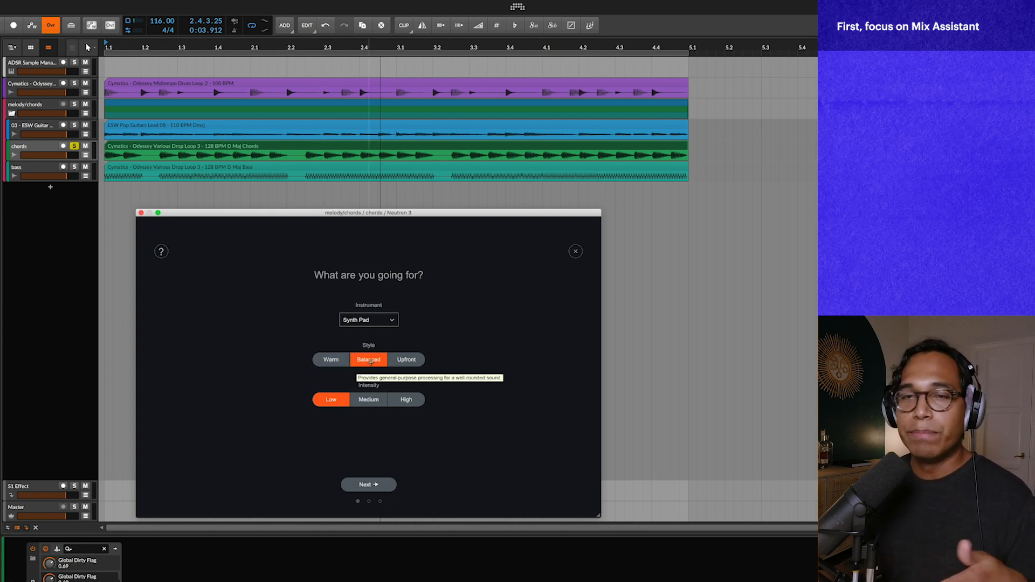
mouse_move(406, 359)
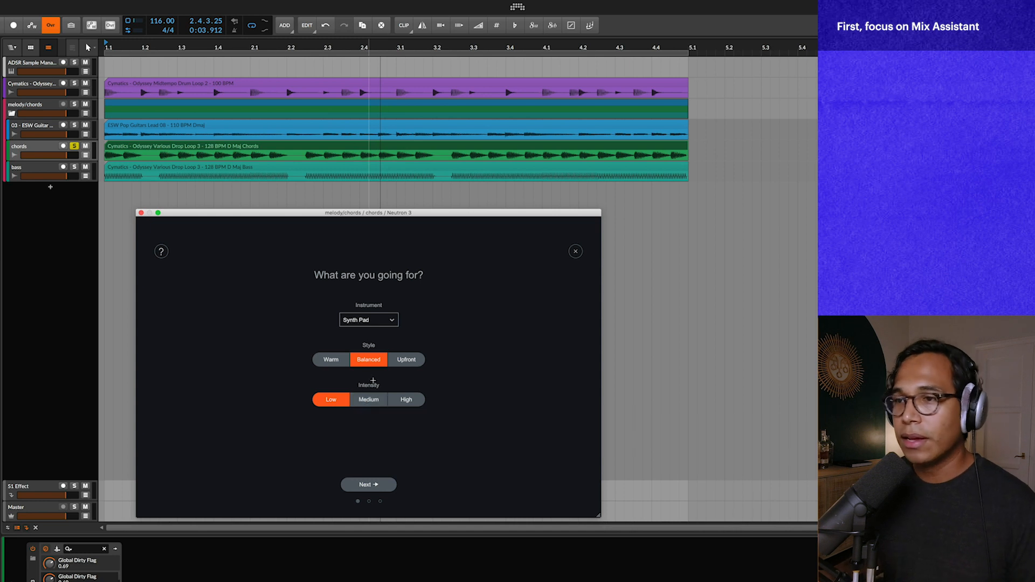
Step: Choose the Upfront style and let the assistant analyze the chords to build the preset
click(406, 359)
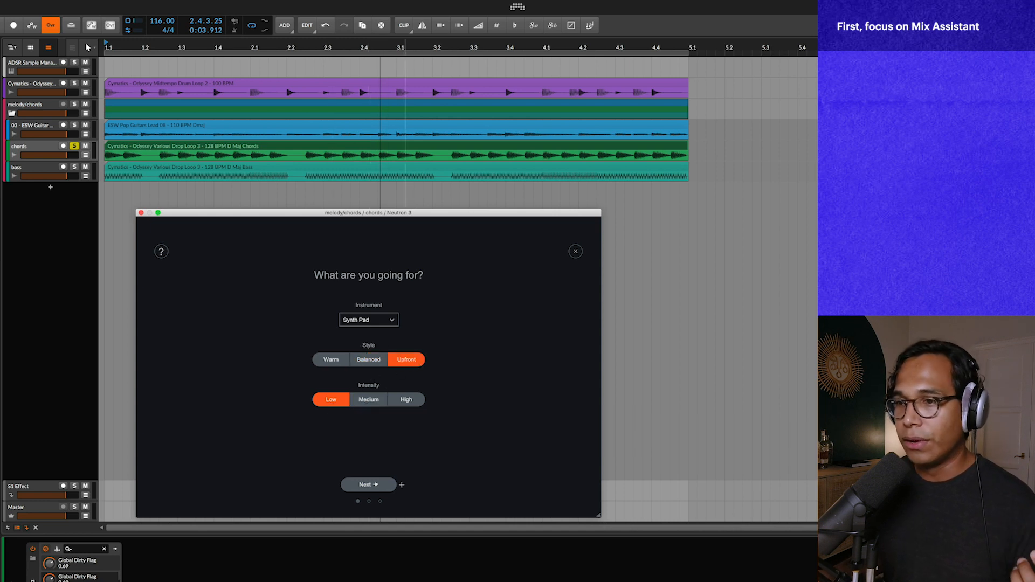
click(367, 485)
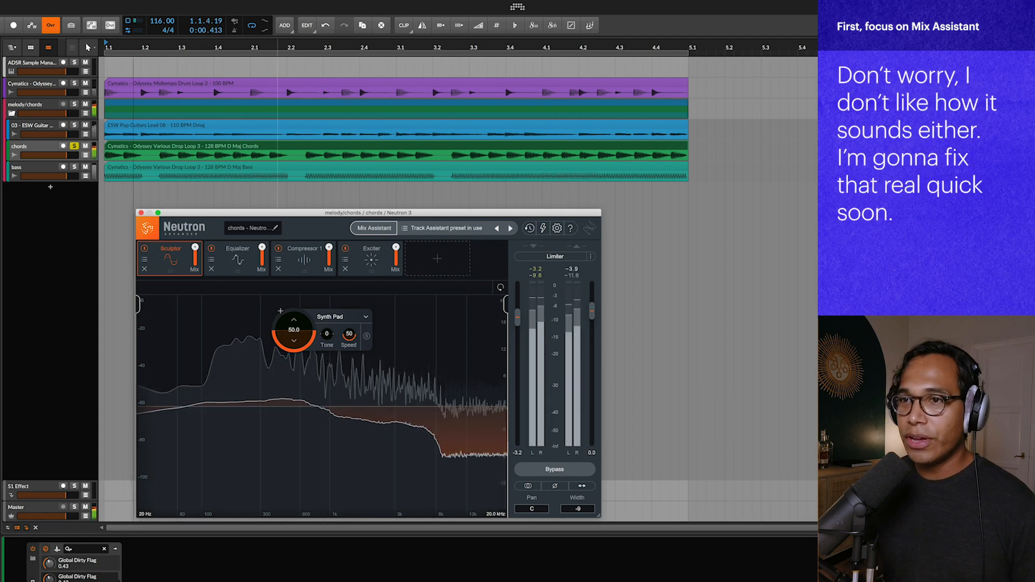
Step: Review the chords' Exciter and Sculptor settings and compare against global bypass
click(372, 258)
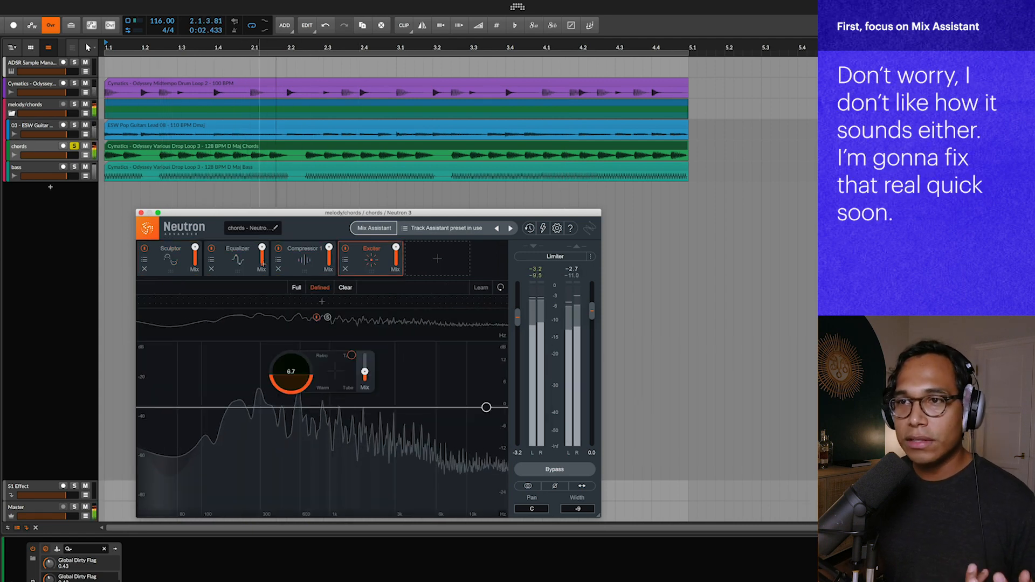
click(170, 258)
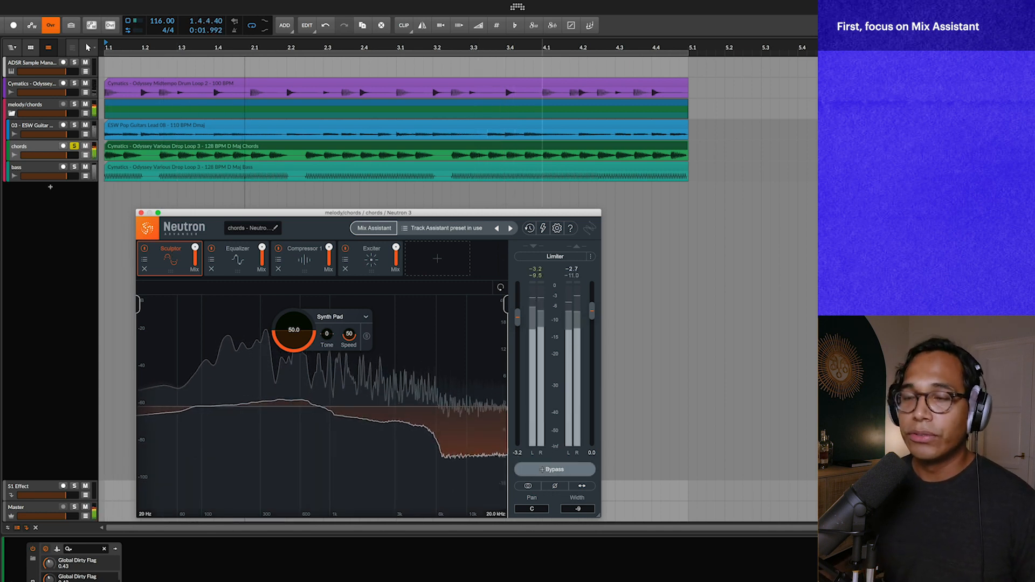
click(553, 469)
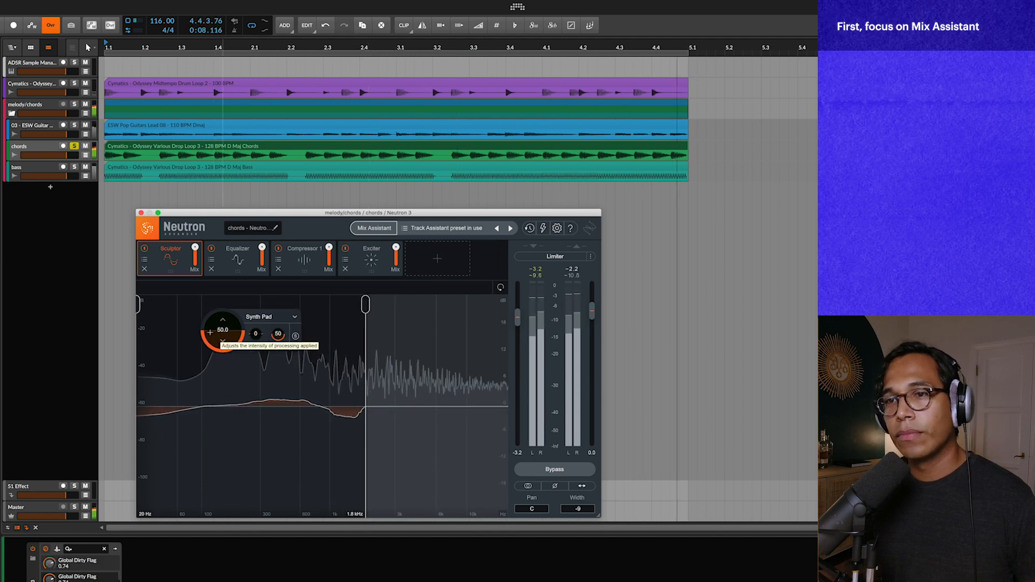
Step: Inspect the chords' Equalizer bands, then show the Compressor 1 module
click(238, 256)
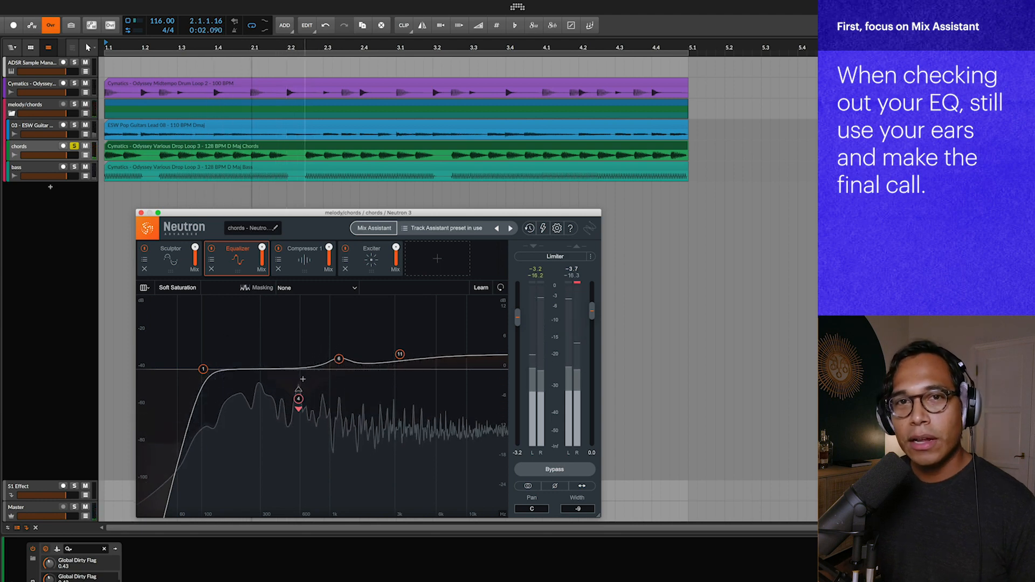
mouse_move(298, 400)
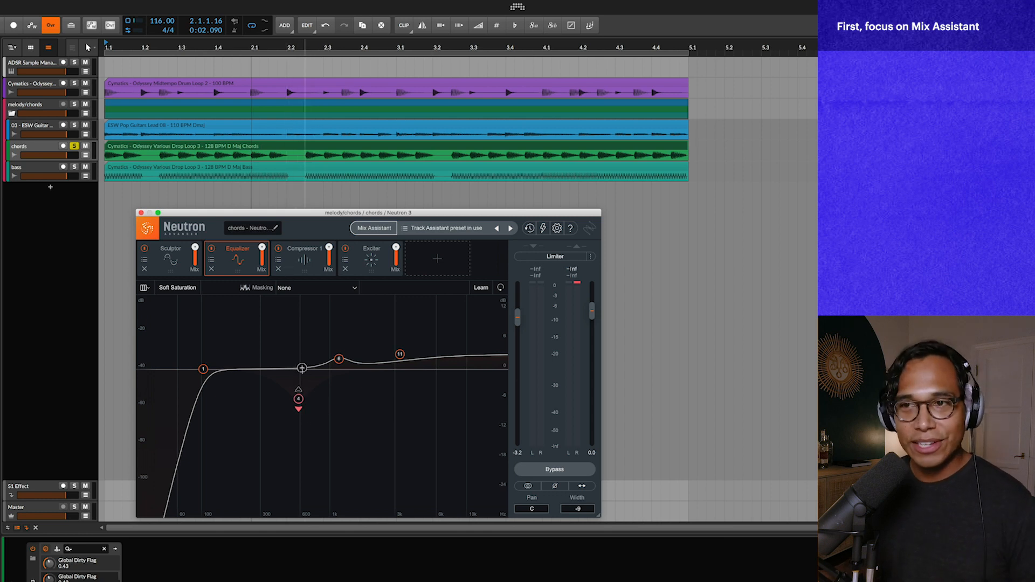
mouse_move(301, 377)
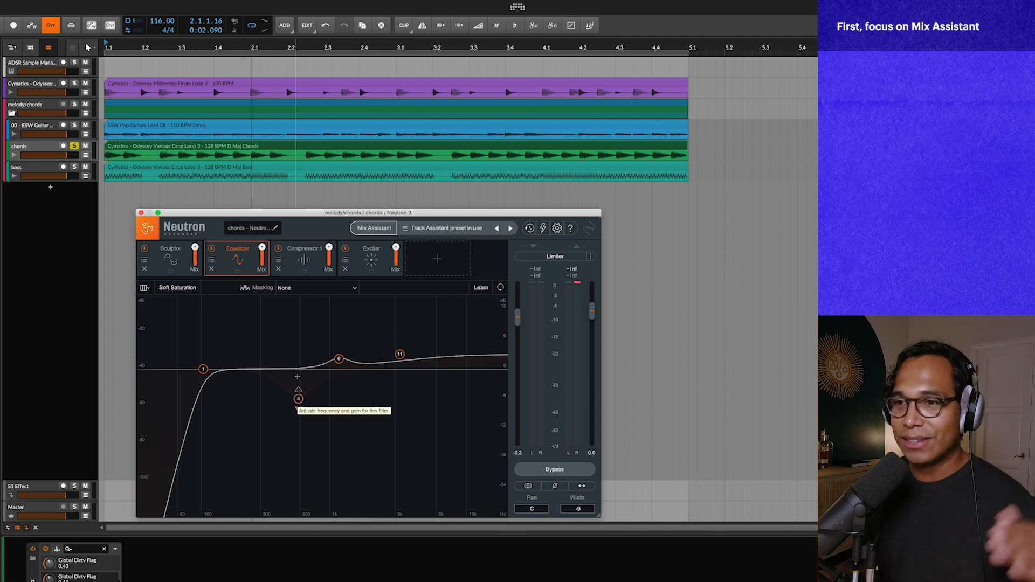
click(303, 252)
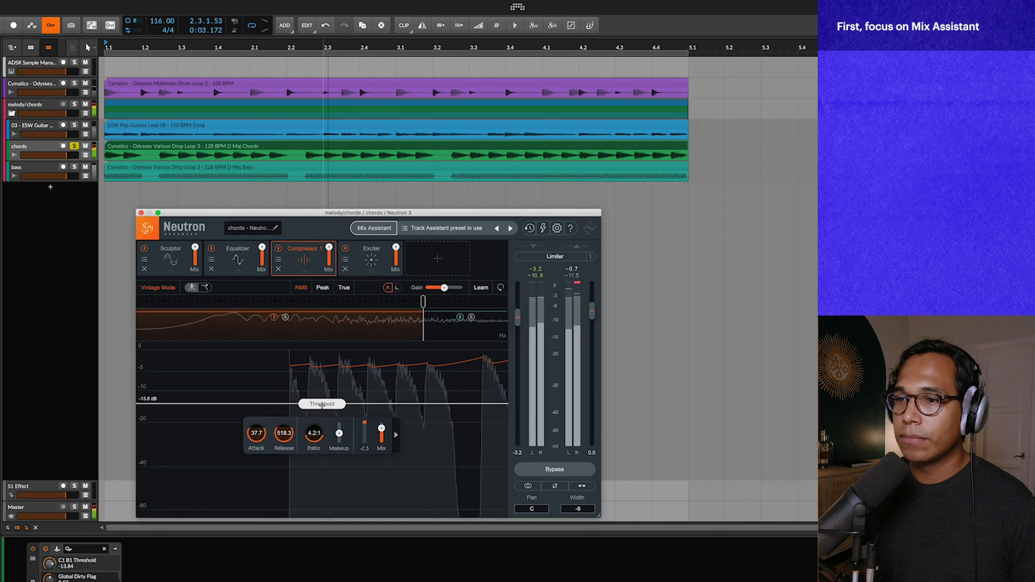
Step: Review the chords' Exciter, EQ high-shelf band and compressor, A/B-ing with global bypass
click(371, 259)
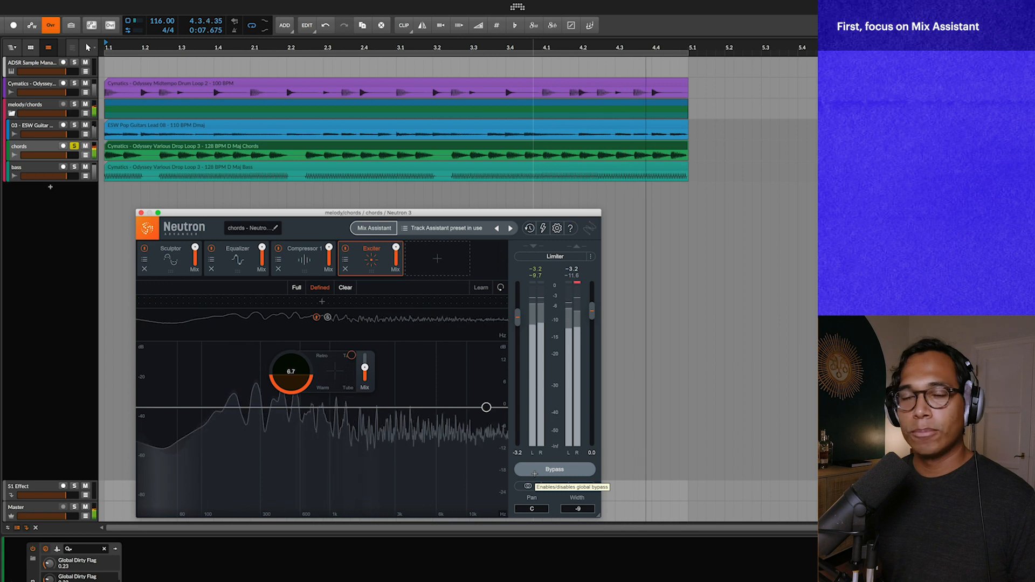
click(555, 470)
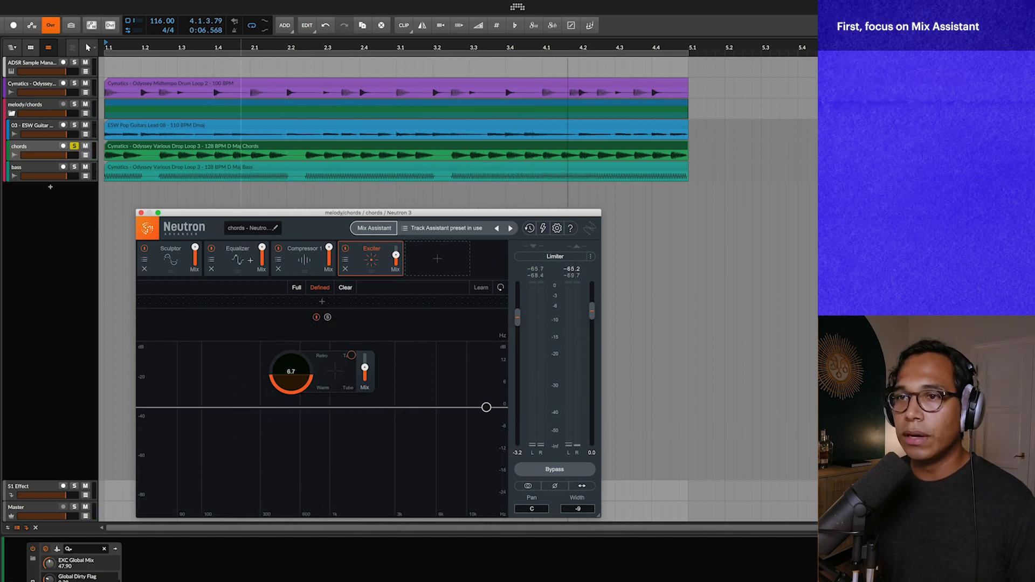
click(238, 258)
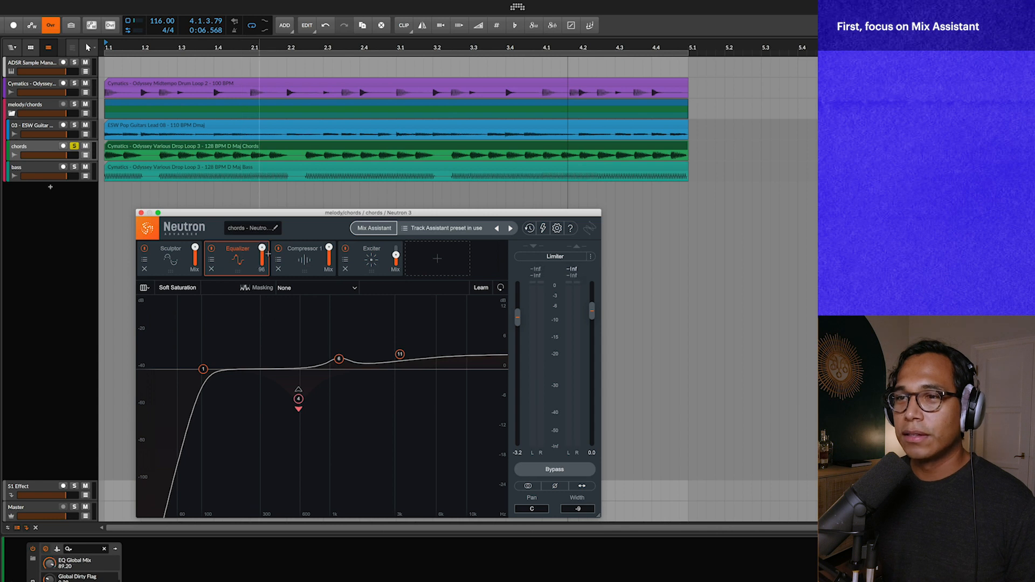
click(401, 362)
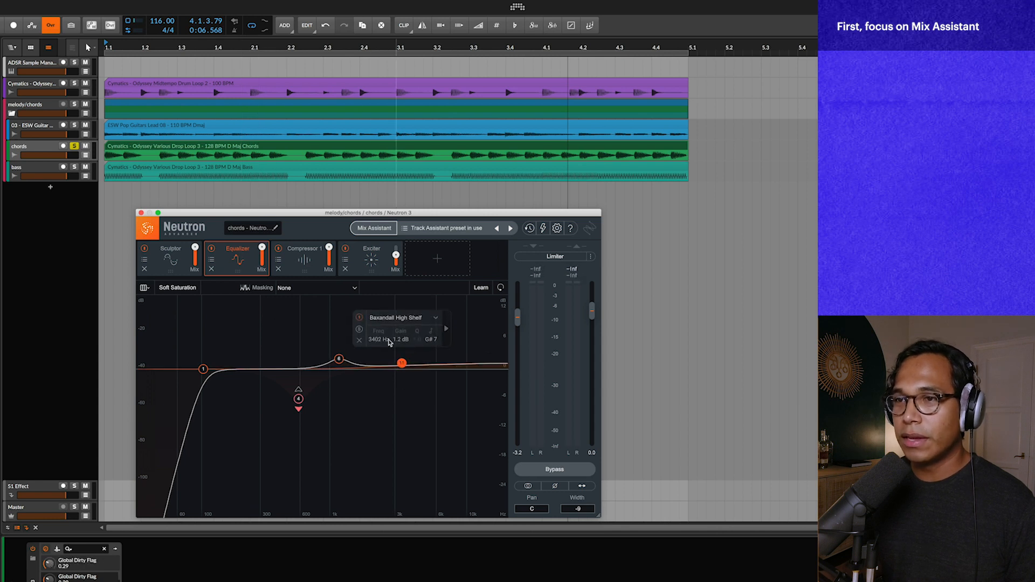
click(303, 249)
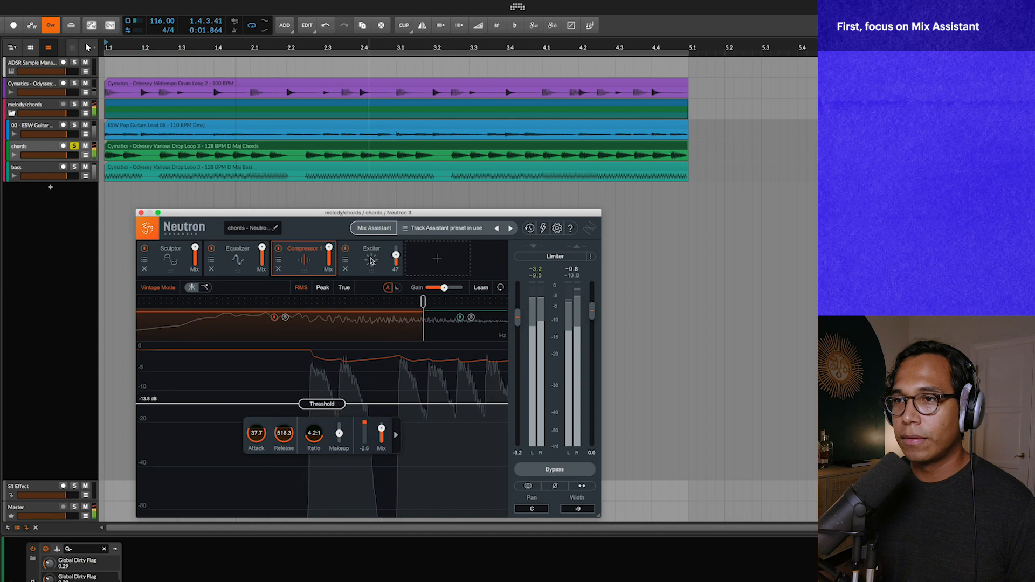
click(371, 258)
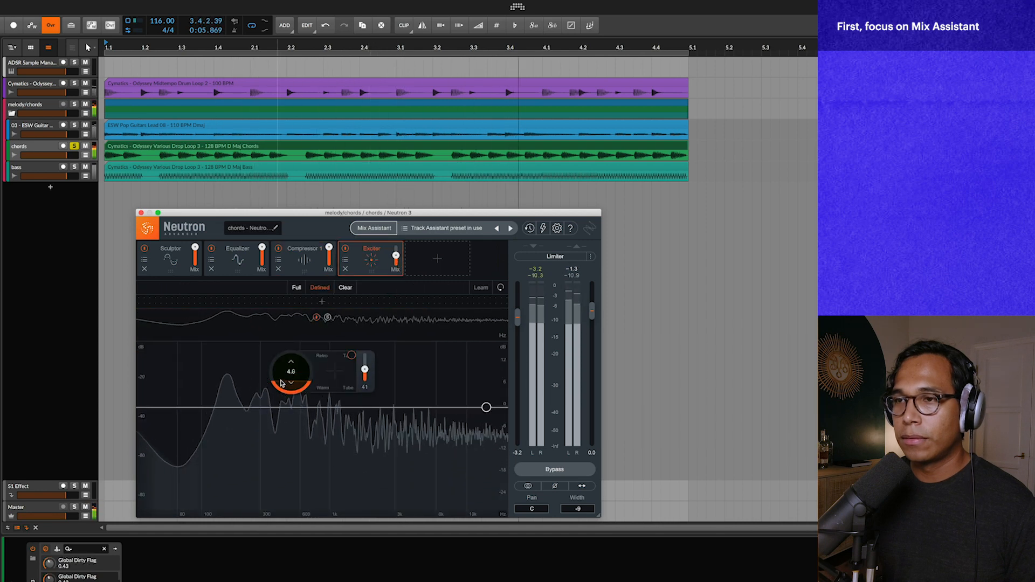
click(554, 469)
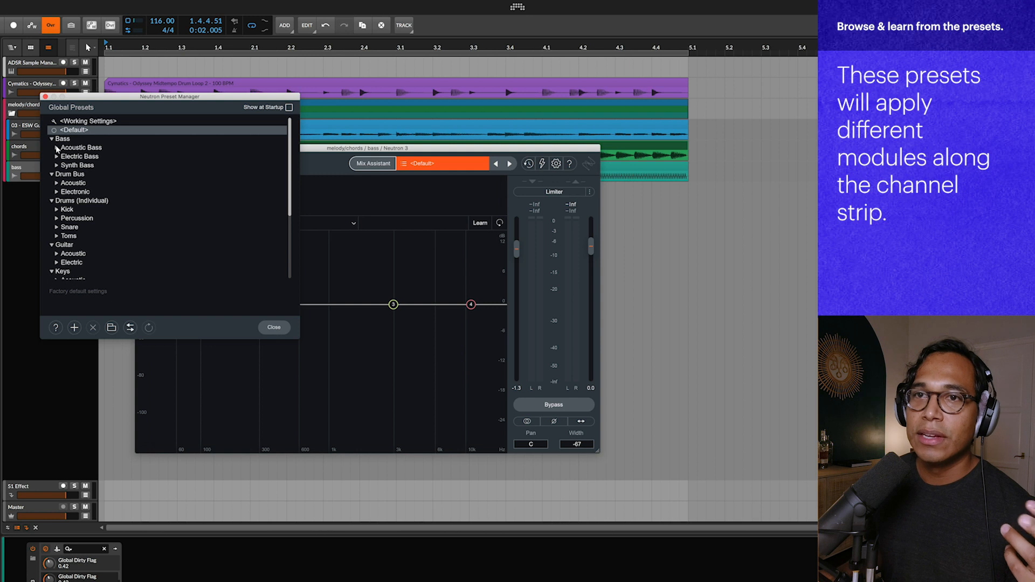
mouse_move(58, 147)
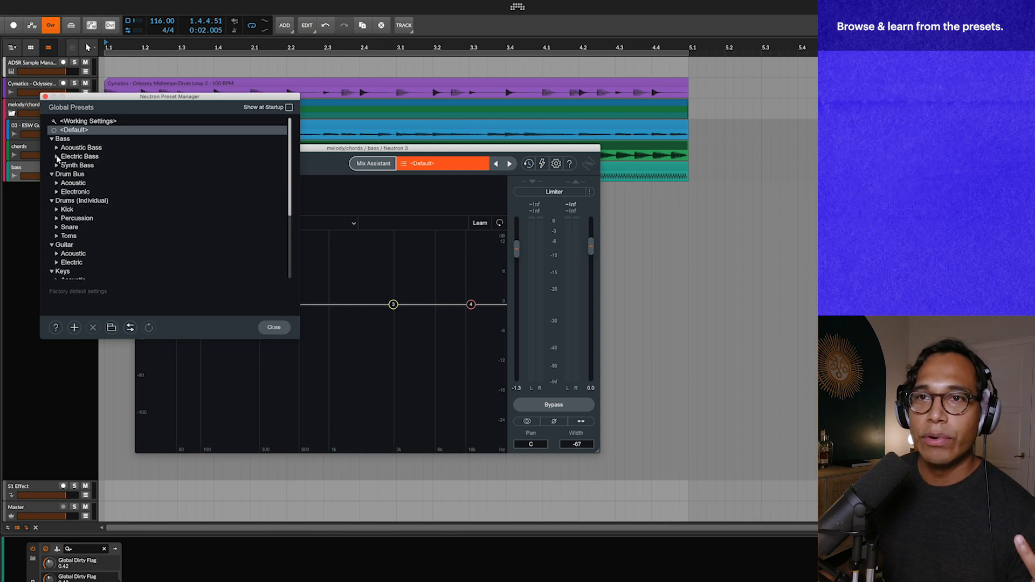
Step: Open the Neutron preset browser on the bass track's Neutron
click(56, 165)
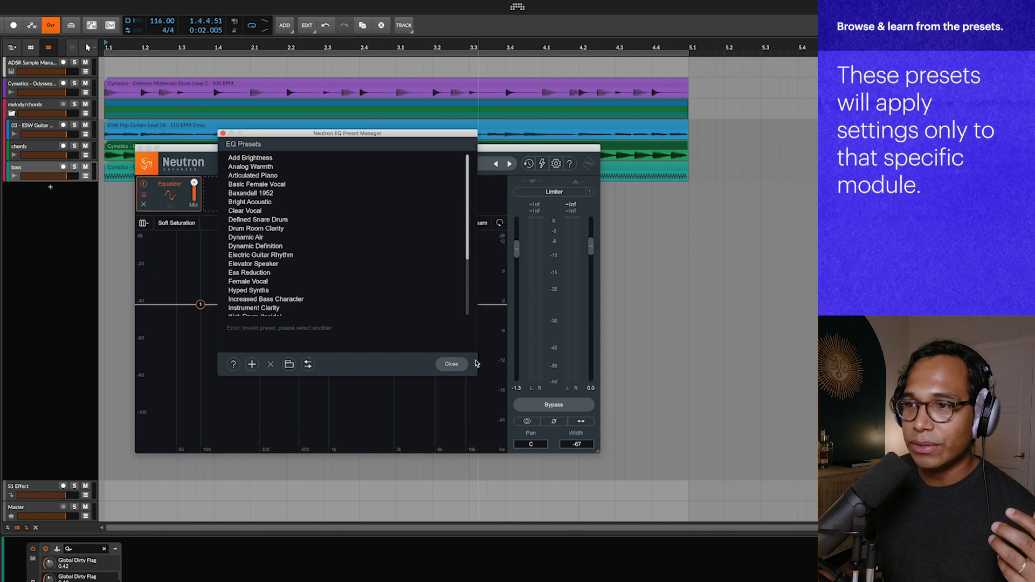
Step: Close the EQ preset browser to return to the bass track's flat Equalizer
click(451, 364)
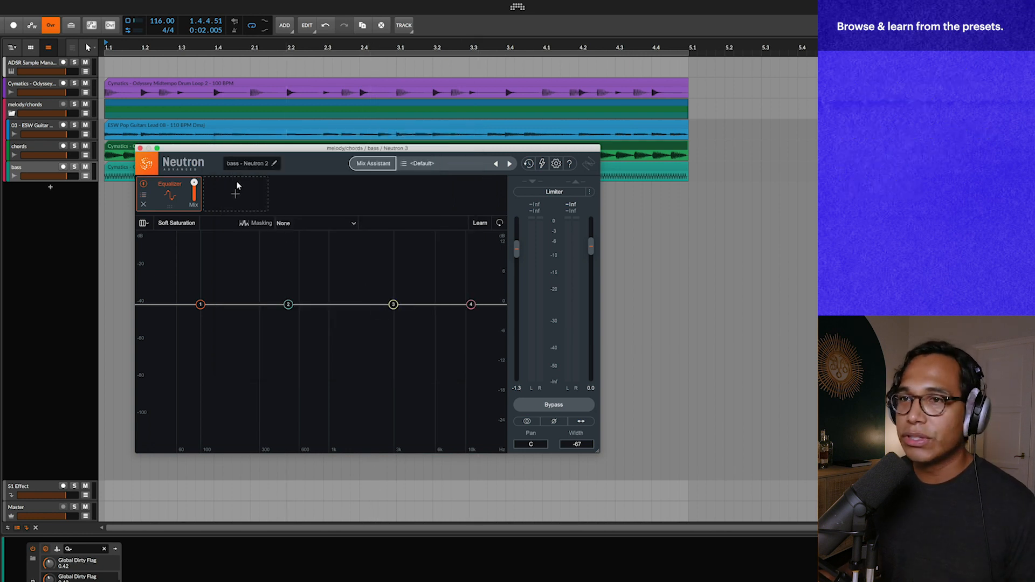
mouse_move(236, 197)
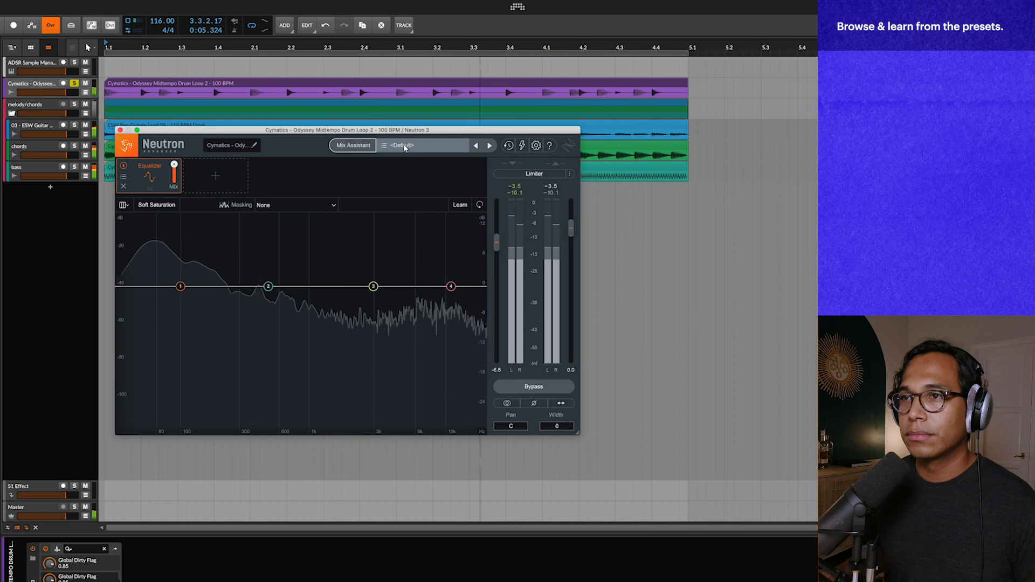
Step: Open the Neutron Preset Manager from the drum loop's <Default> preset field
click(398, 145)
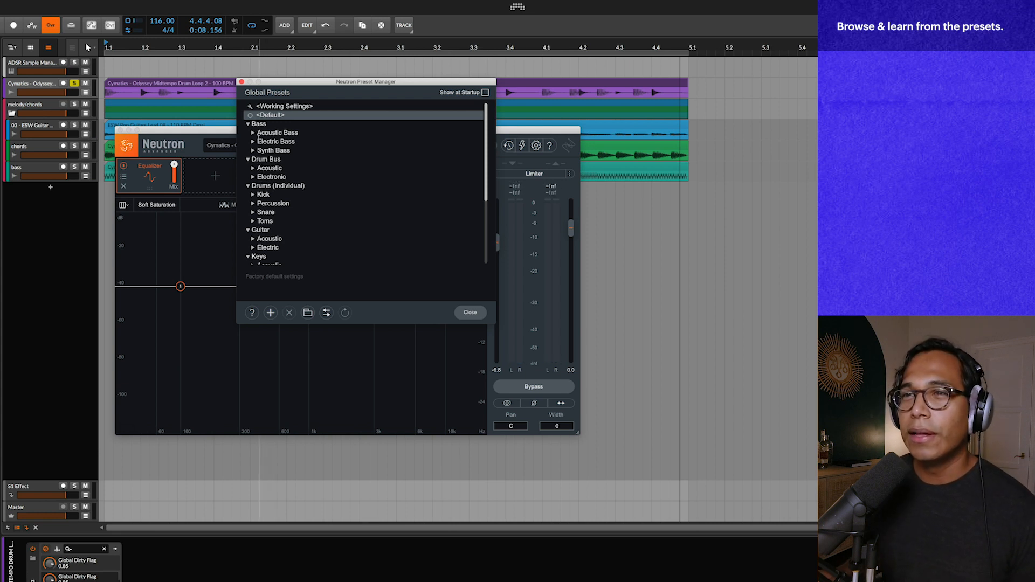
Step: Audition Electronic Drum Bus presets, Basic Drum Break EQ through Crunchy Bandpass, then load Breaks Loop Smasher
click(253, 123)
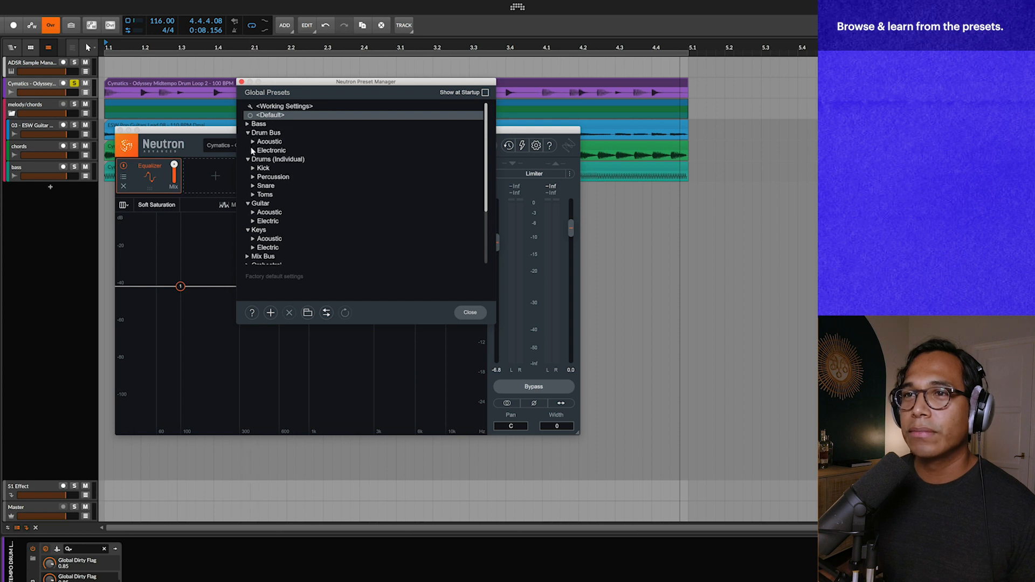
click(253, 150)
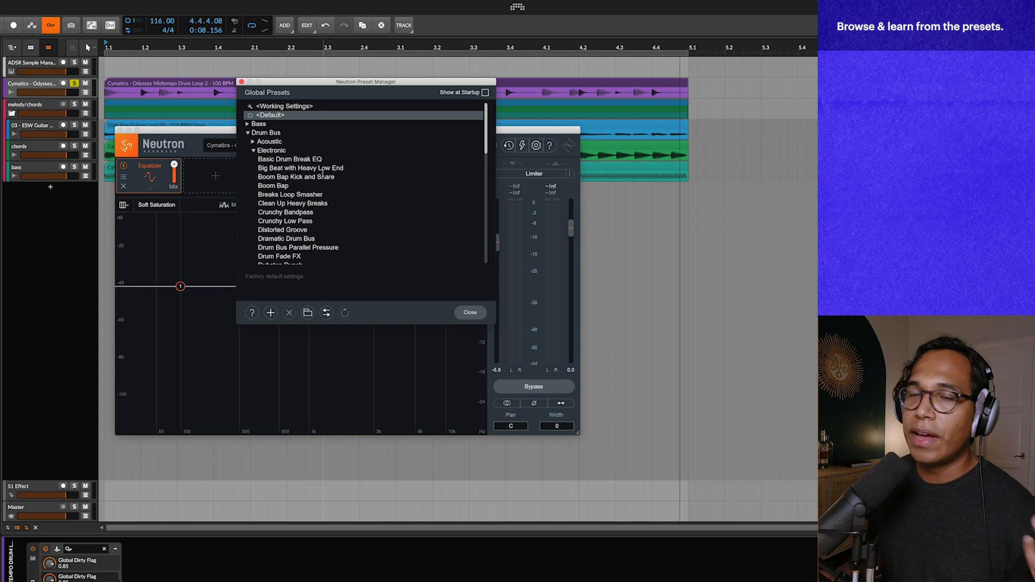
mouse_move(294, 159)
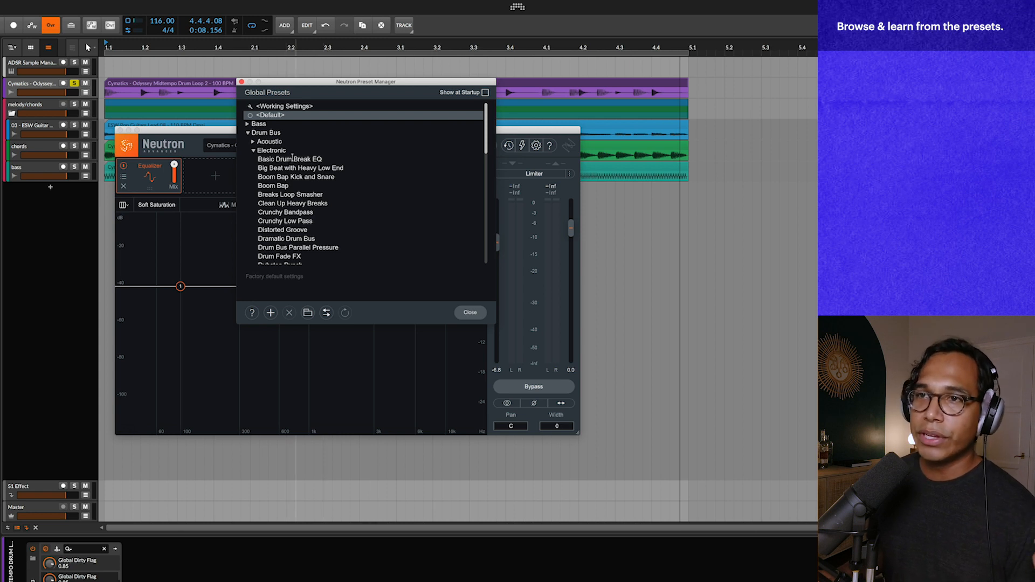
click(288, 159)
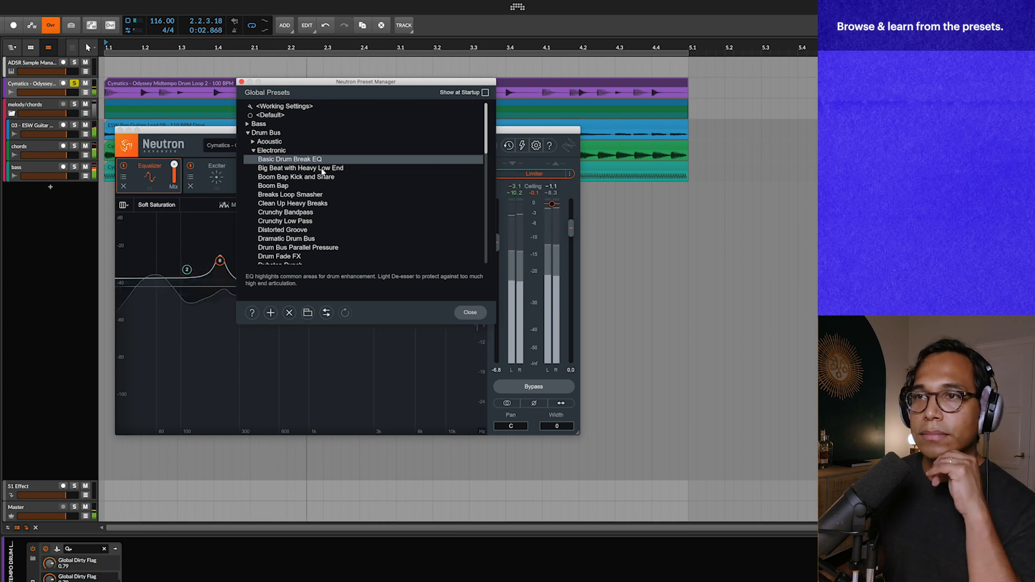
click(299, 167)
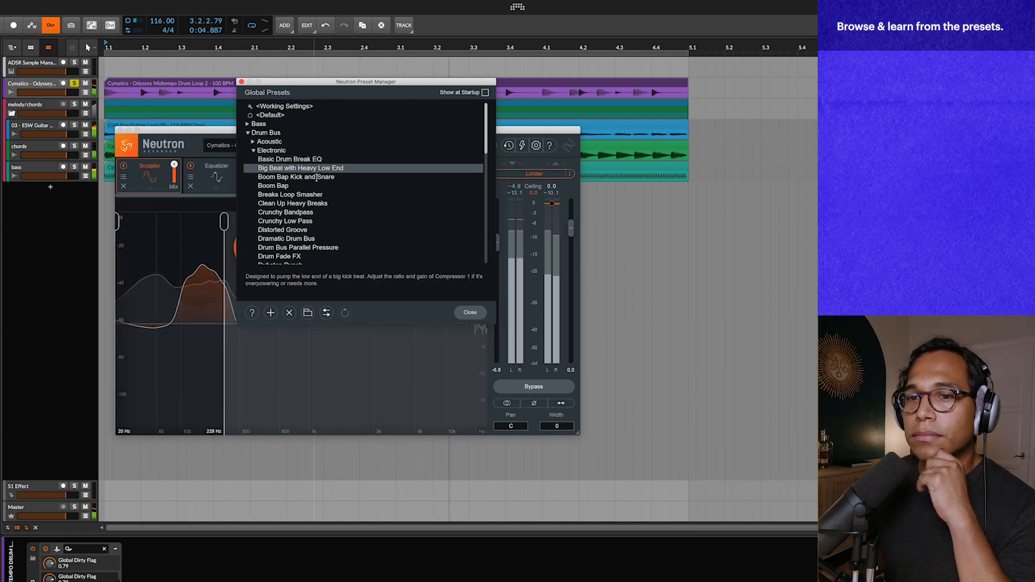
click(297, 177)
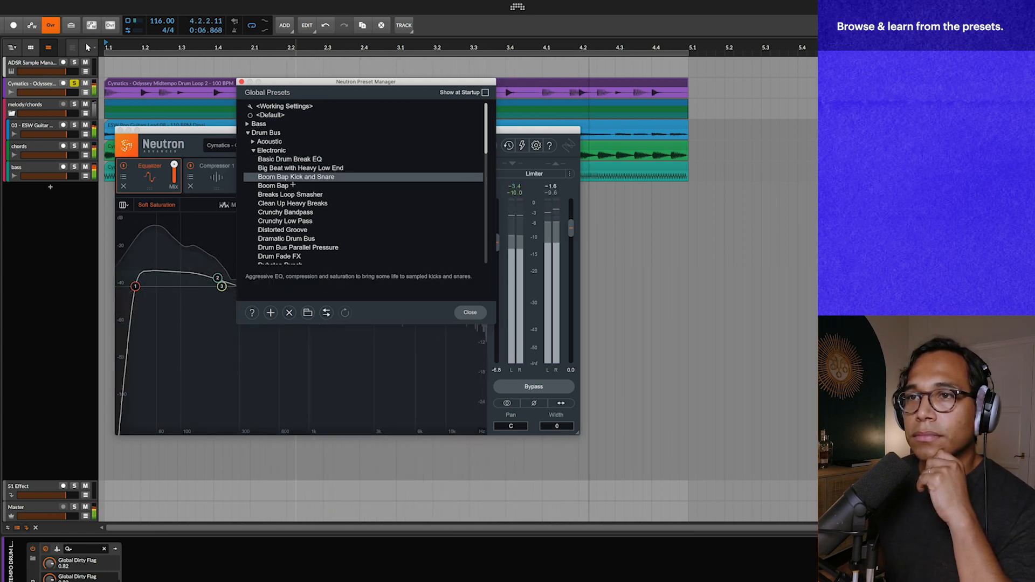
click(273, 185)
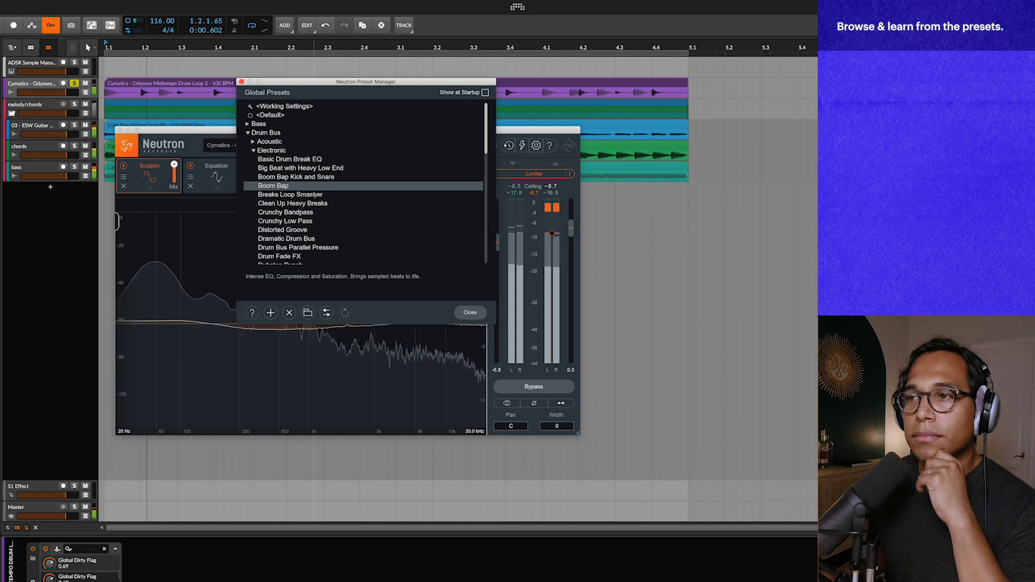
click(290, 194)
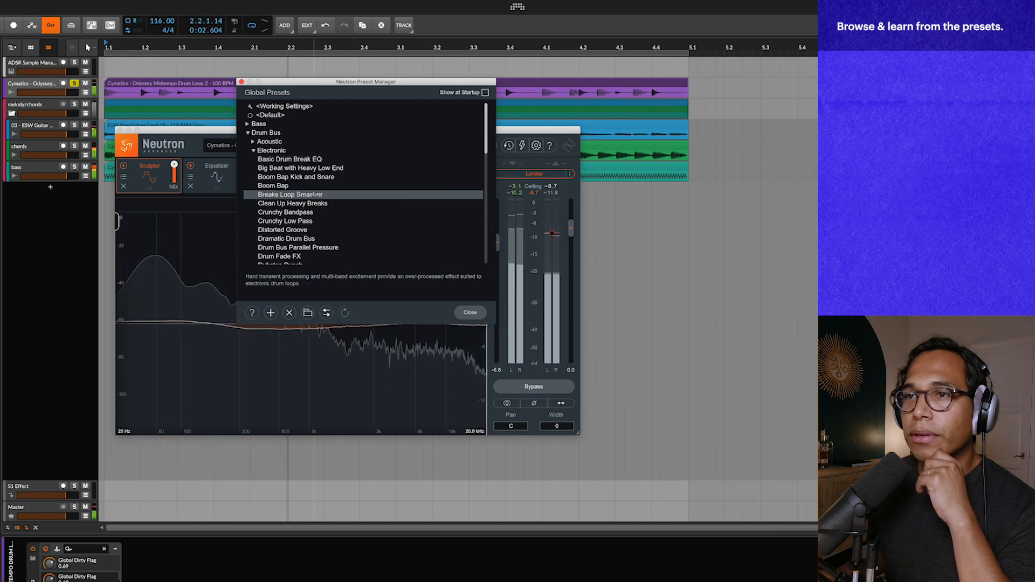
click(294, 203)
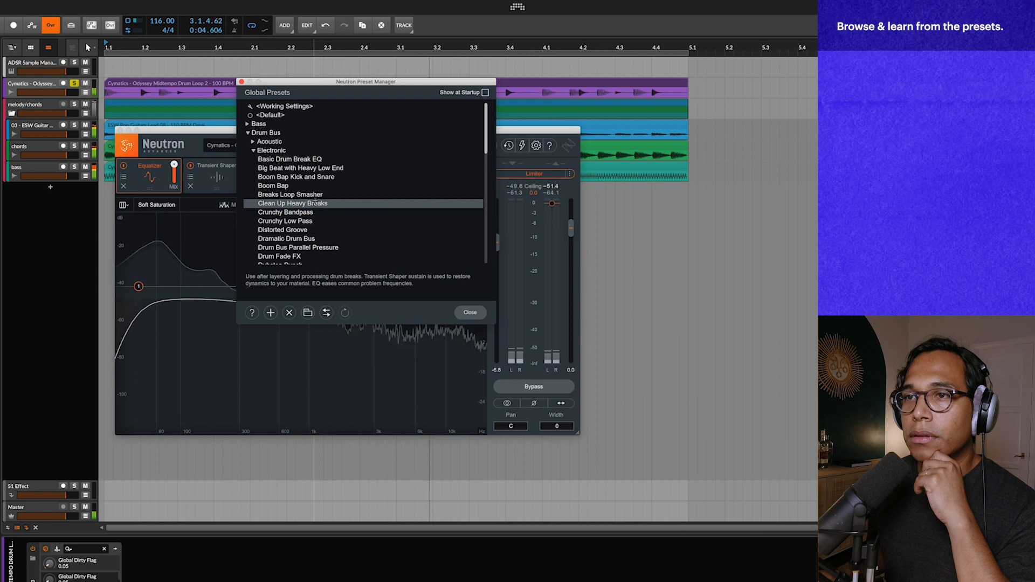
click(285, 212)
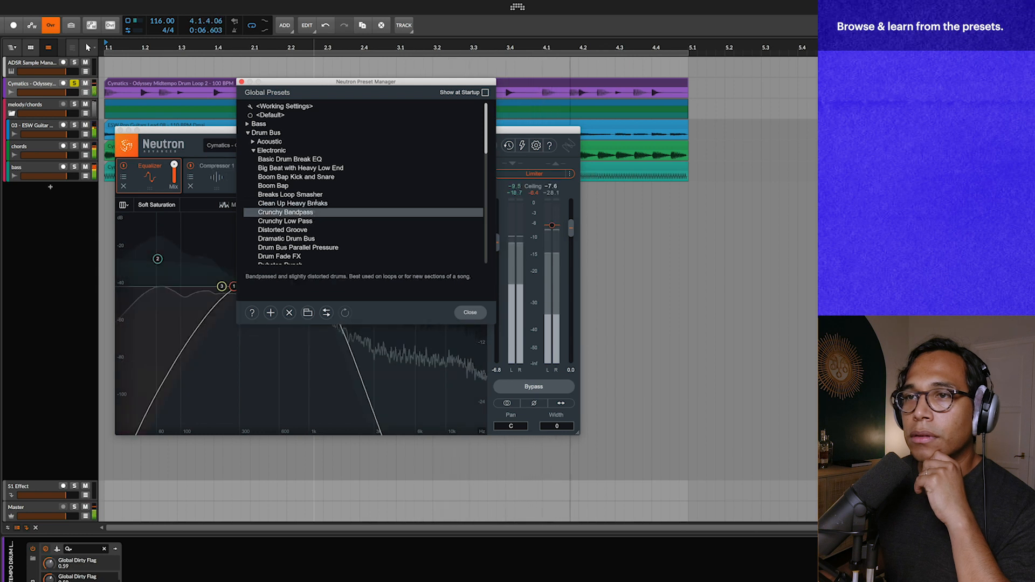
click(291, 194)
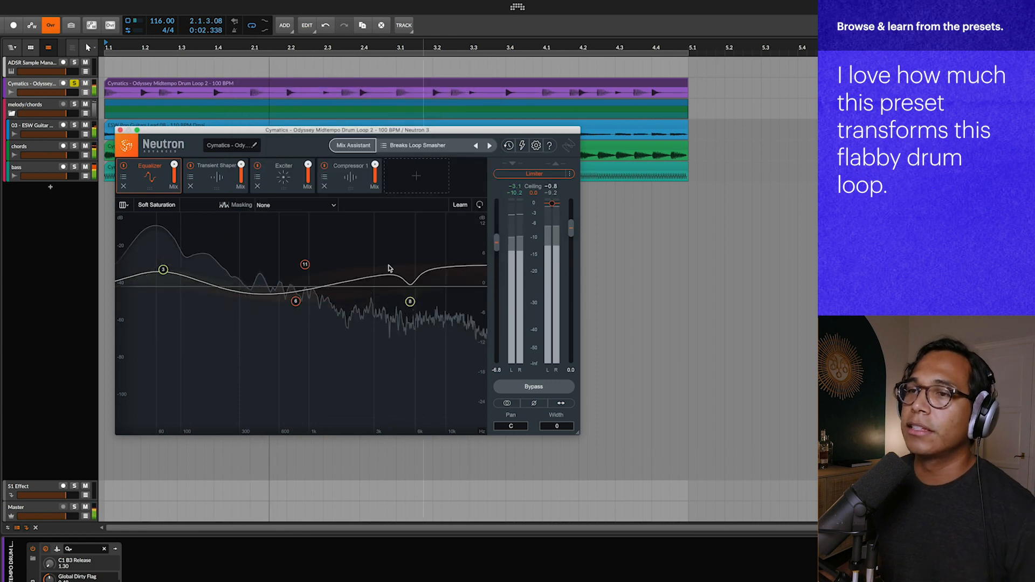
click(283, 170)
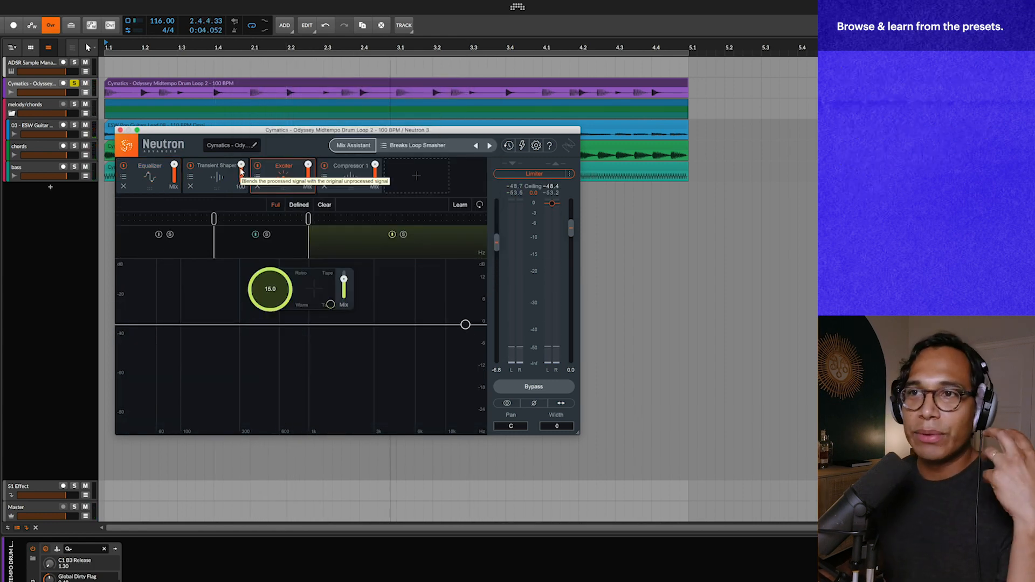
click(150, 170)
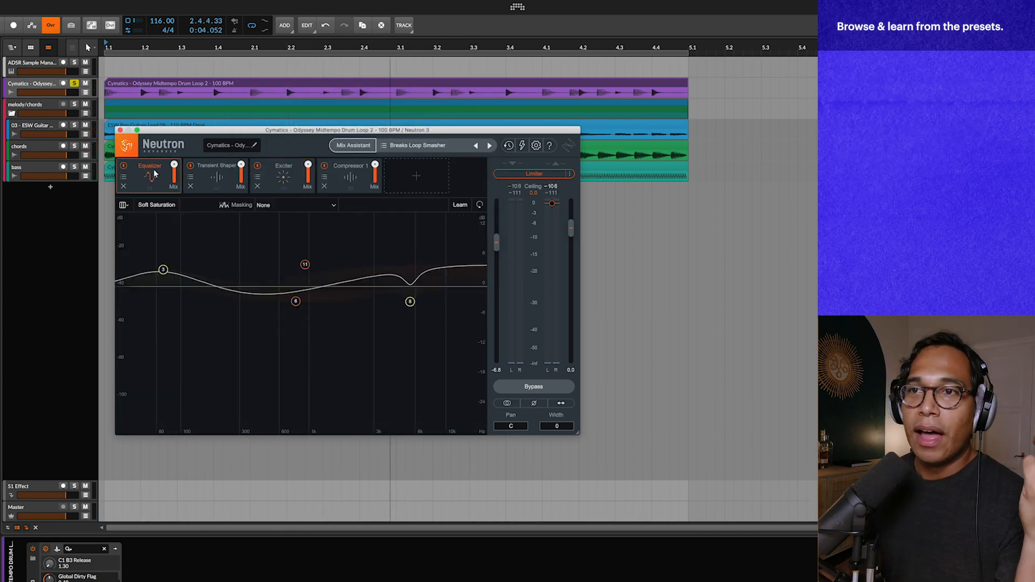
click(350, 166)
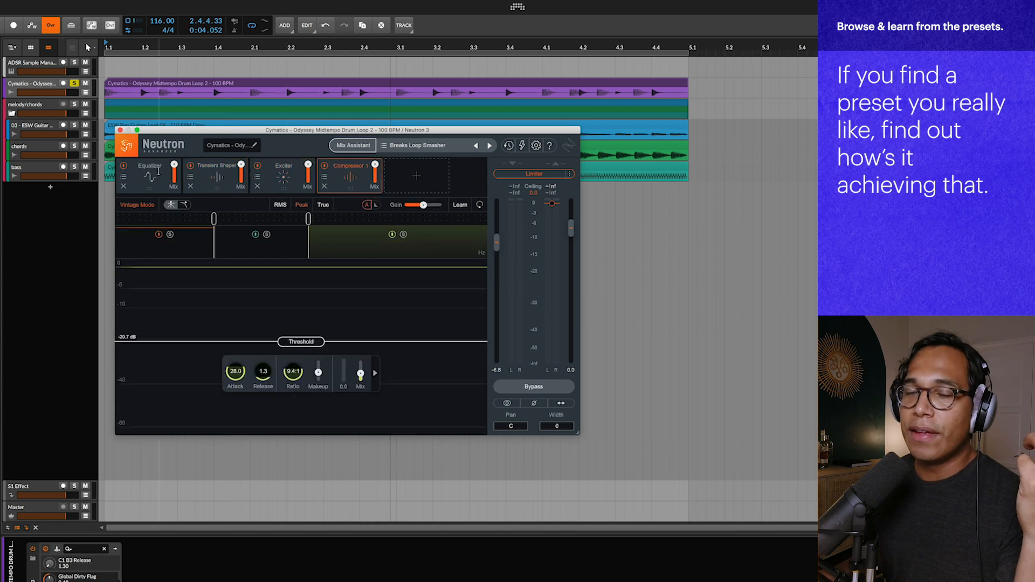
click(150, 175)
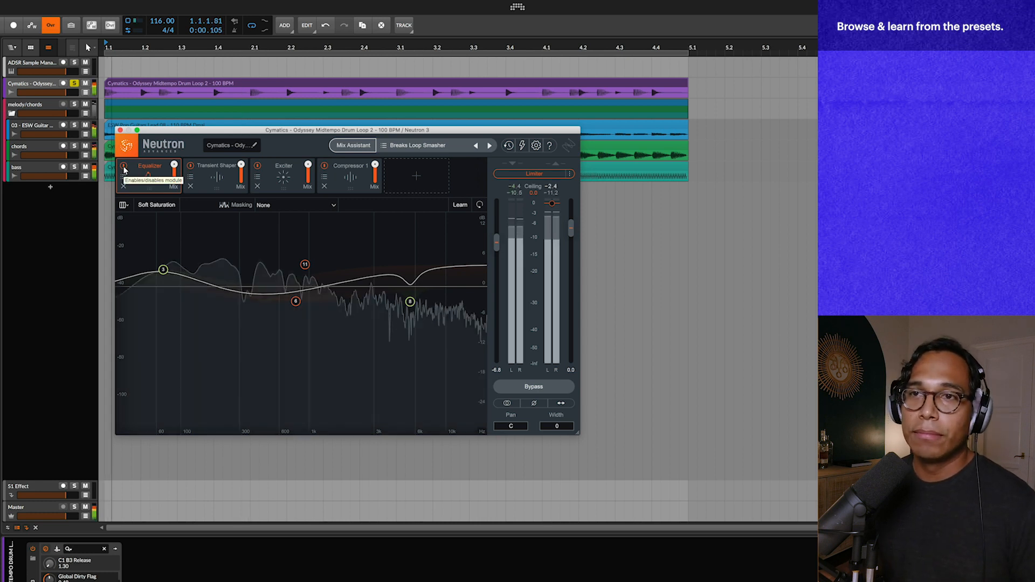
Step: Bypass the drum loop's Equalizer, Transient Shaper and Exciter modules and view the Exciter's settings
click(124, 165)
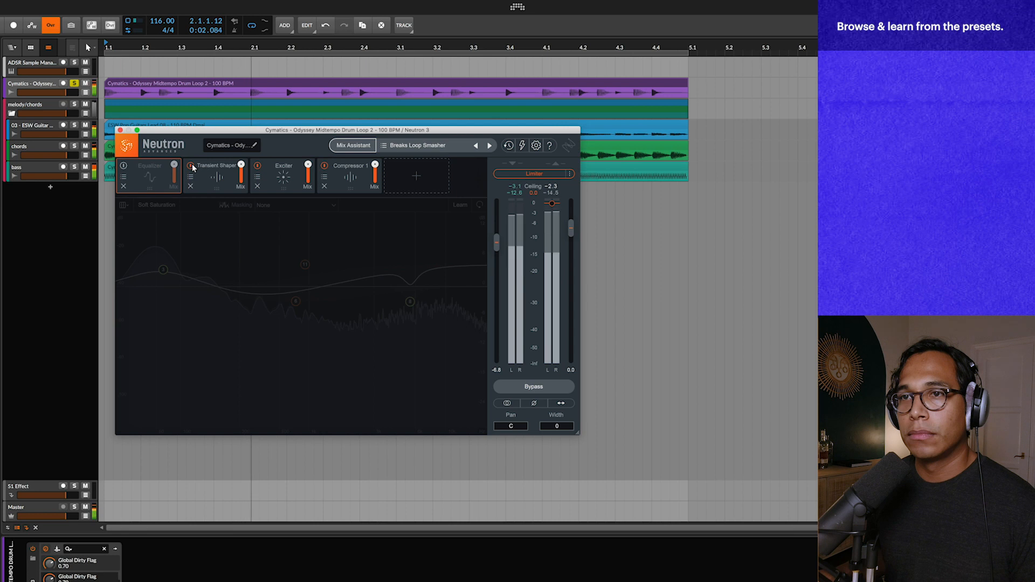
click(190, 165)
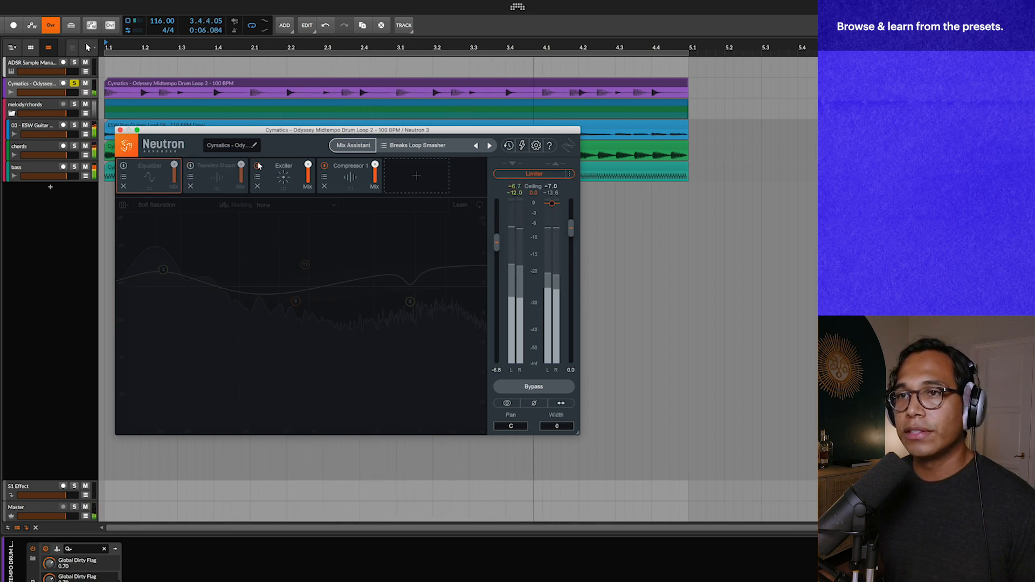
click(258, 166)
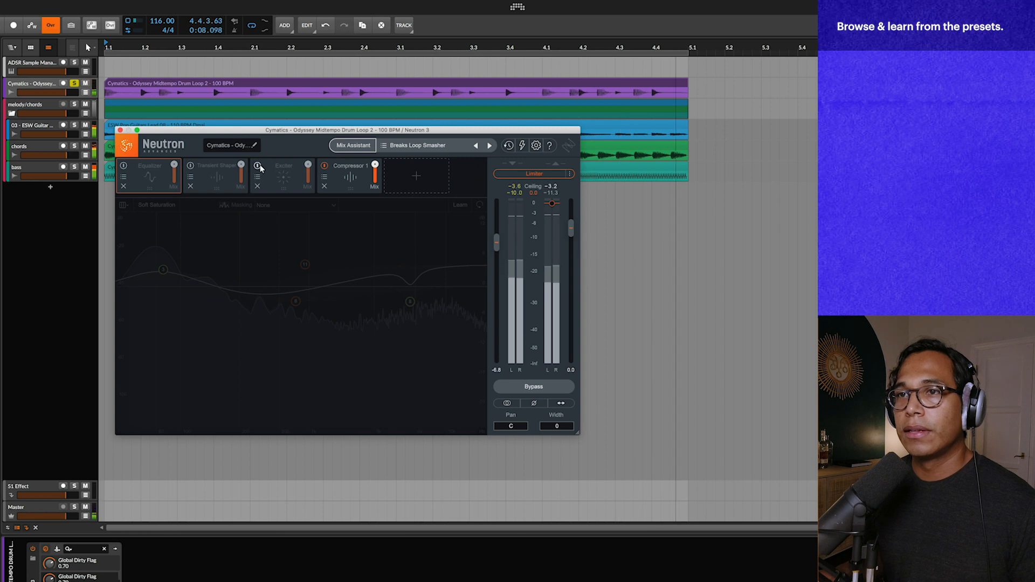
click(283, 176)
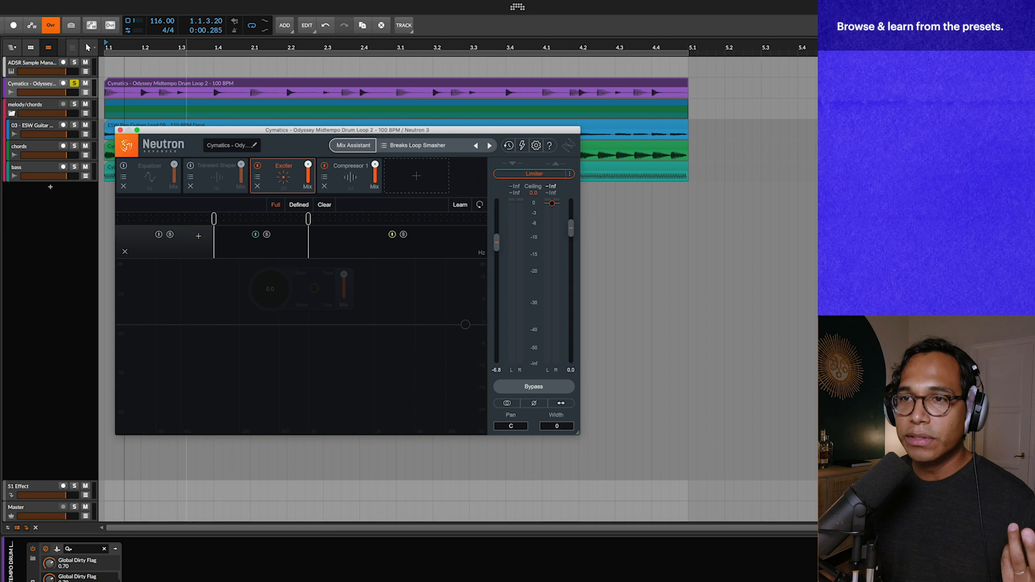
click(284, 165)
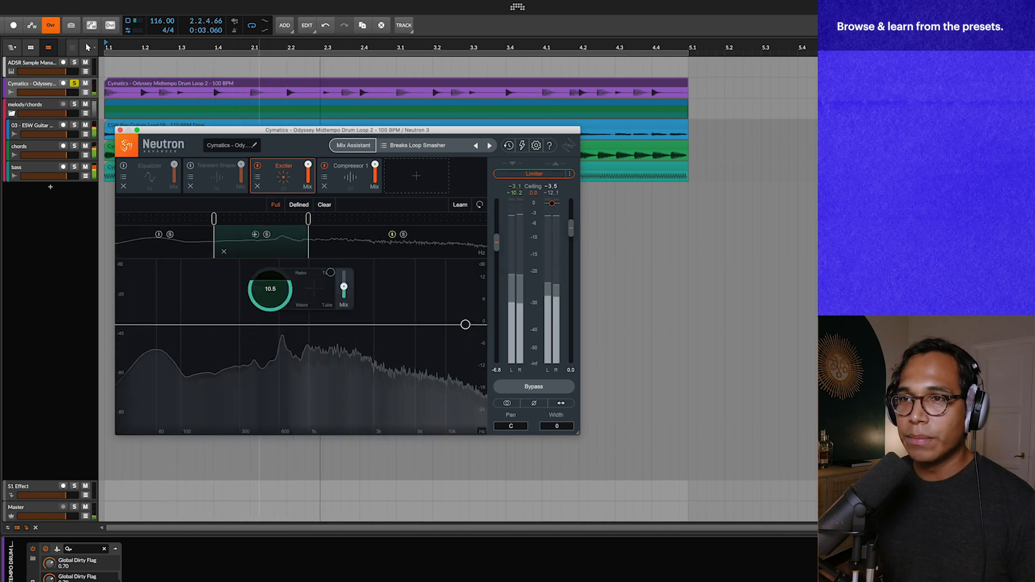
click(256, 165)
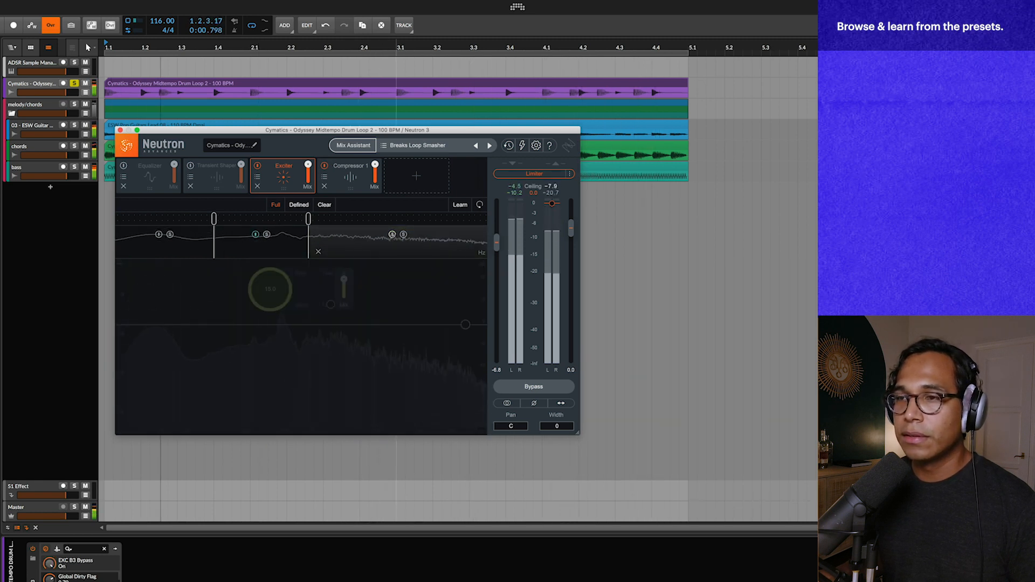
click(270, 290)
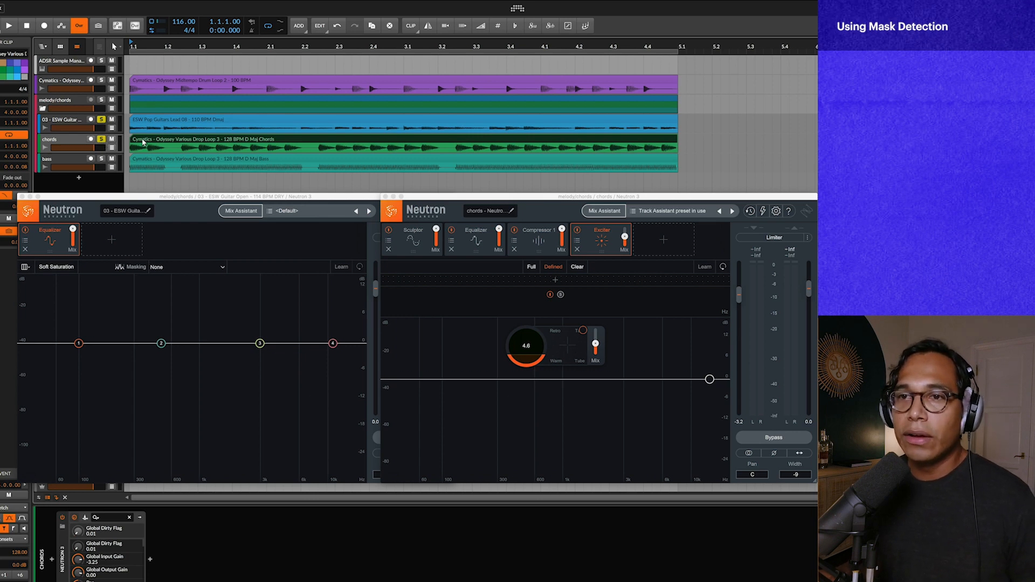
Step: Play back the guitar and chords tracks with both Neutron windows shown side by side
click(8, 26)
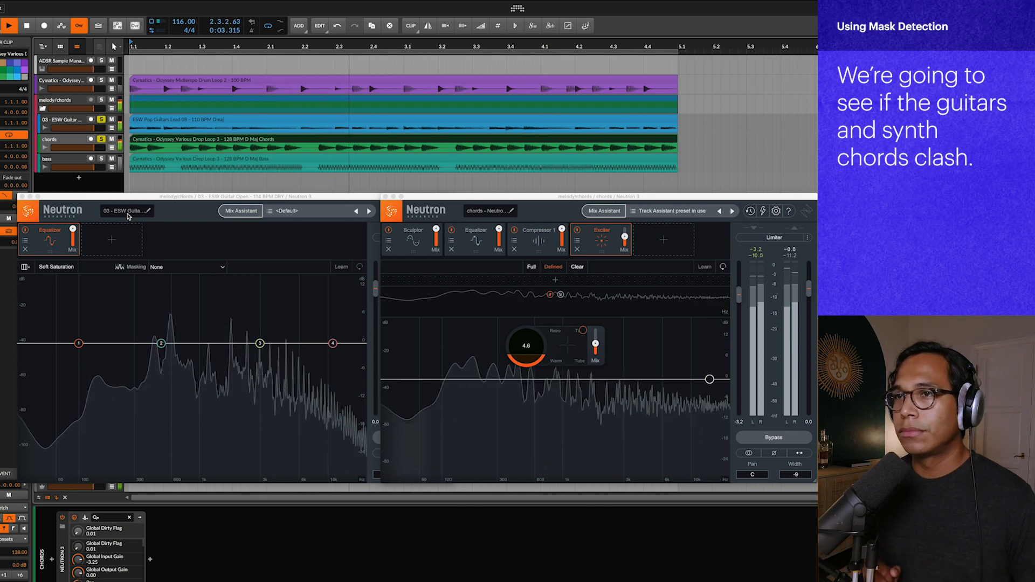
click(9, 25)
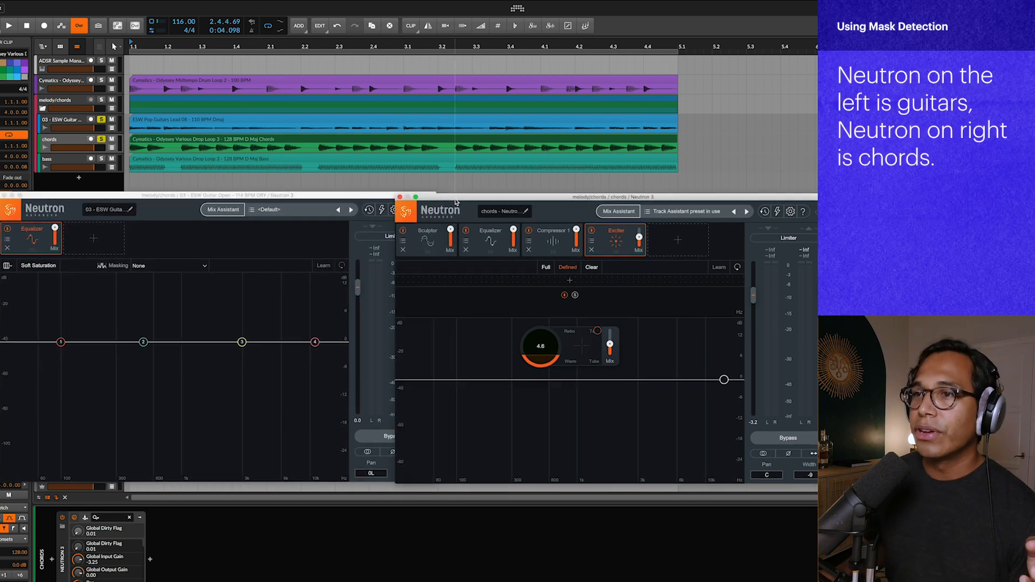
Step: Set the guitar Equalizer's masking source to chords - Neutron 2 and play back
click(170, 265)
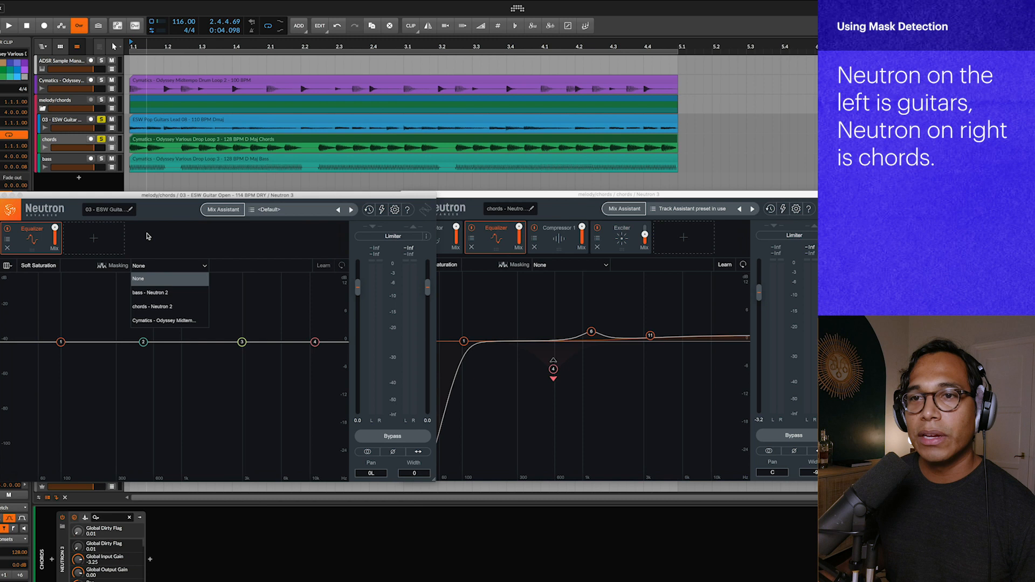
mouse_move(164, 306)
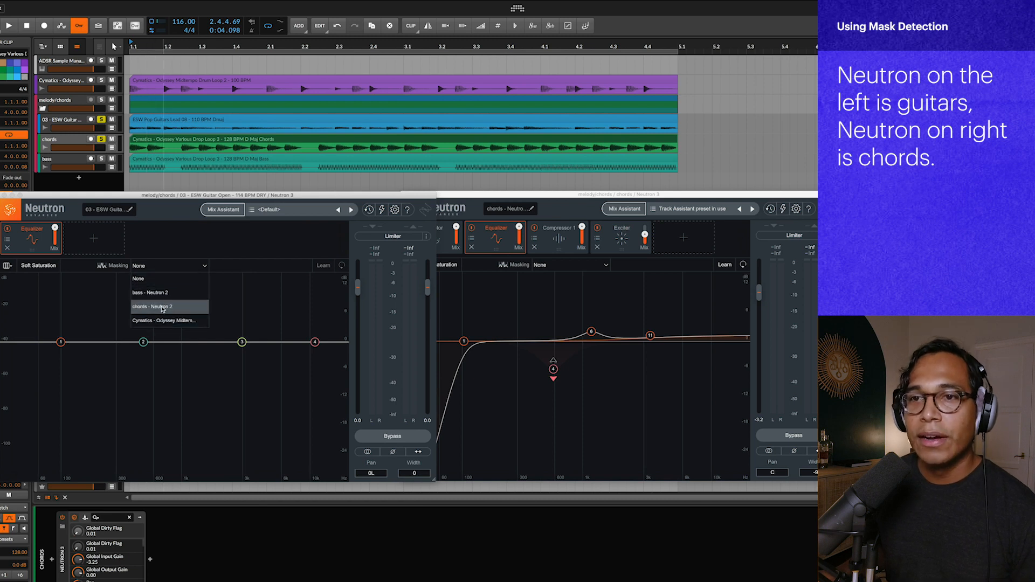
click(152, 306)
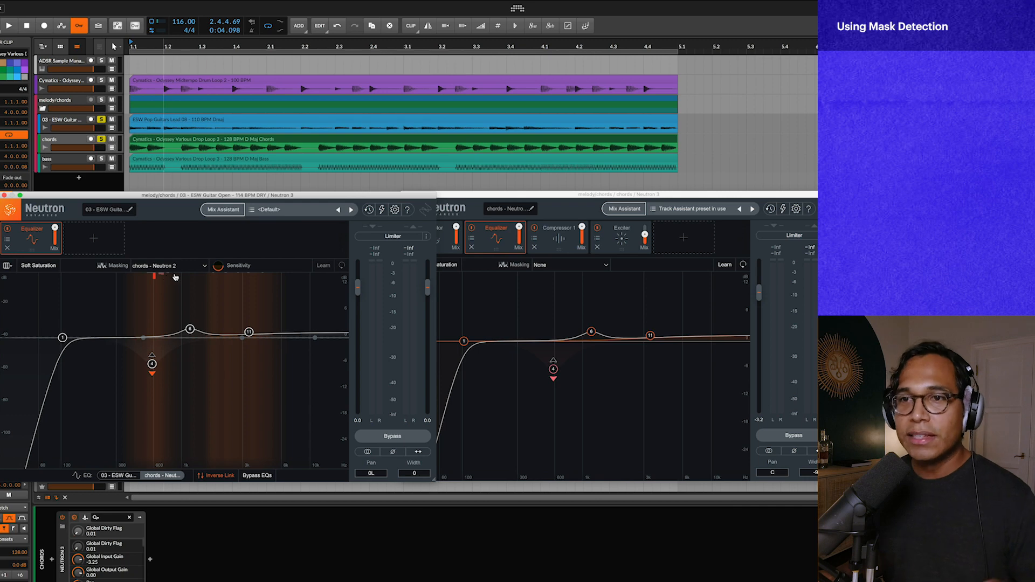
mouse_move(204, 272)
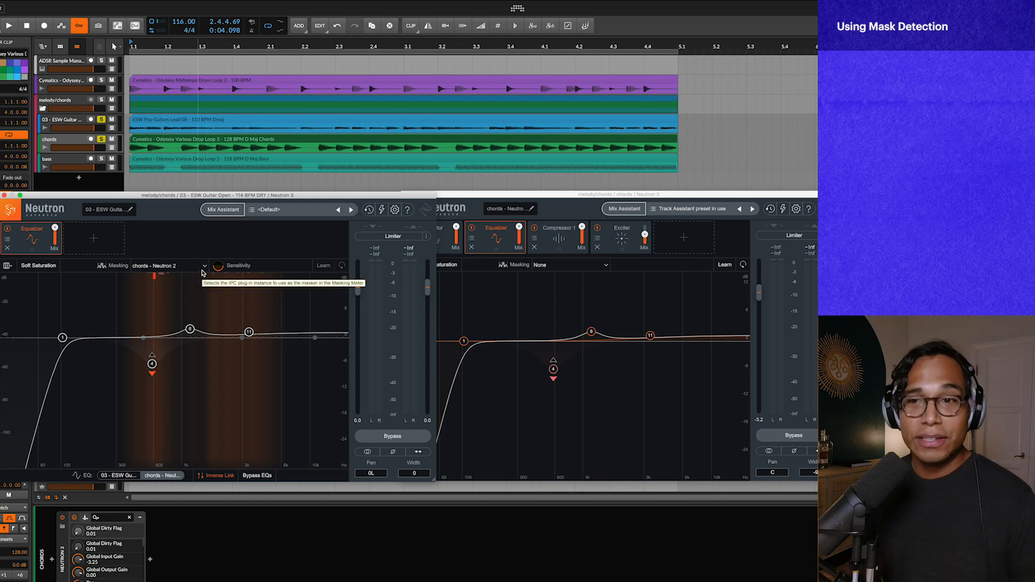
click(9, 26)
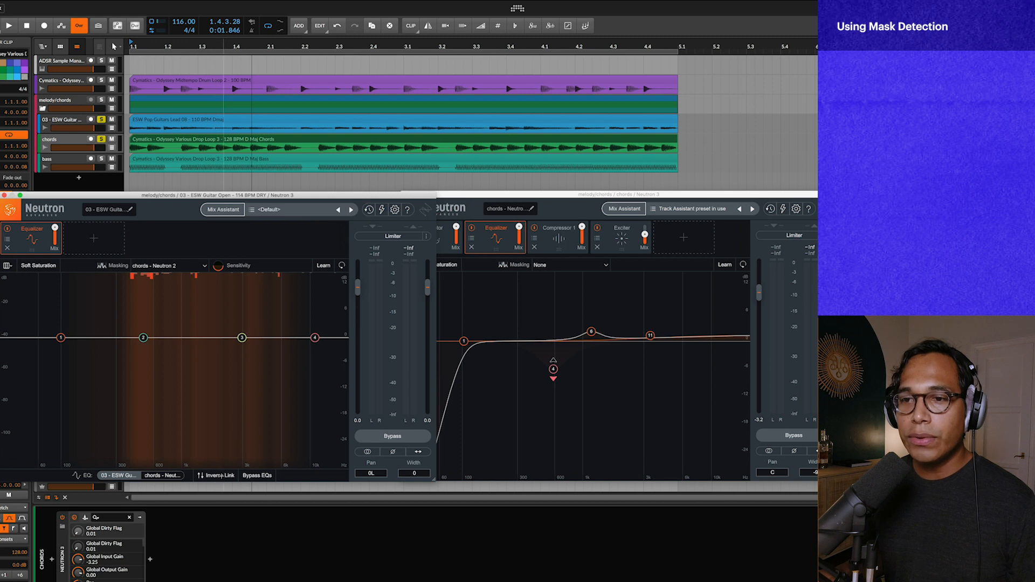
mouse_move(143, 338)
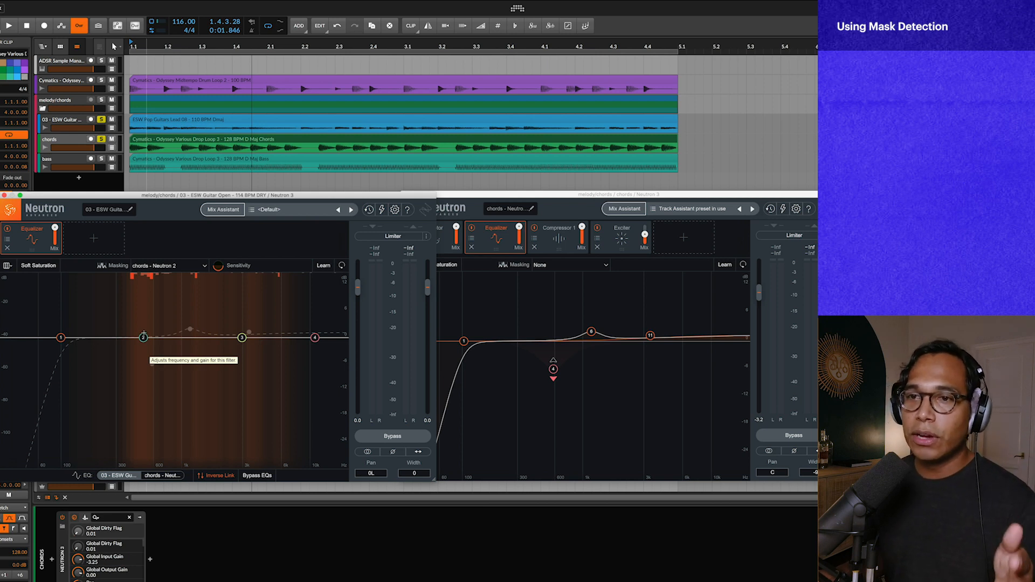
Step: Boost guitar EQ node 2 to about +3.7 dB near 512 Hz and listen back
click(144, 338)
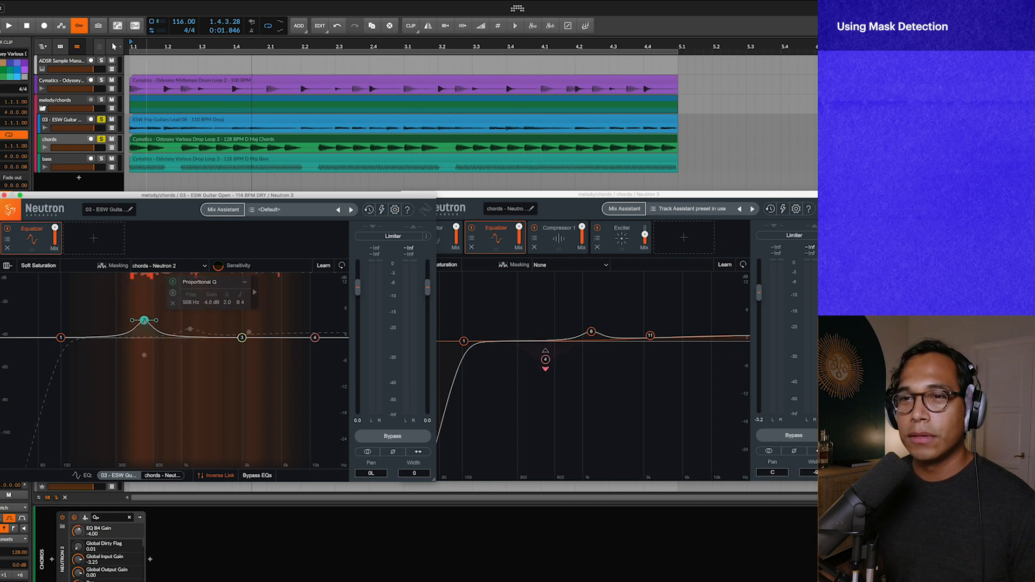
click(10, 25)
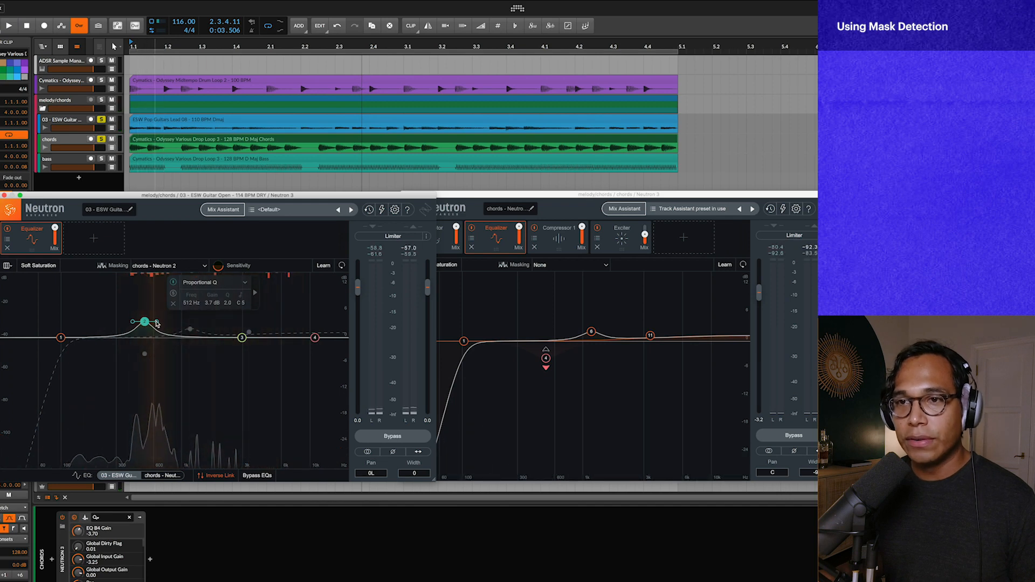
click(9, 25)
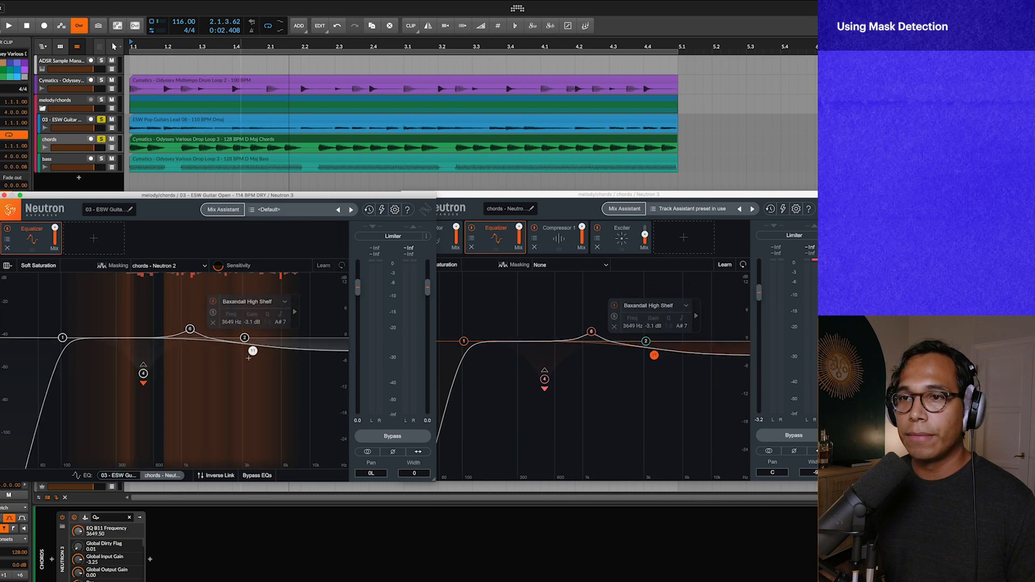
Step: Adjust the chords' -8.6 dB cut and high shelf, then A/B both EQs with Bypass
click(9, 26)
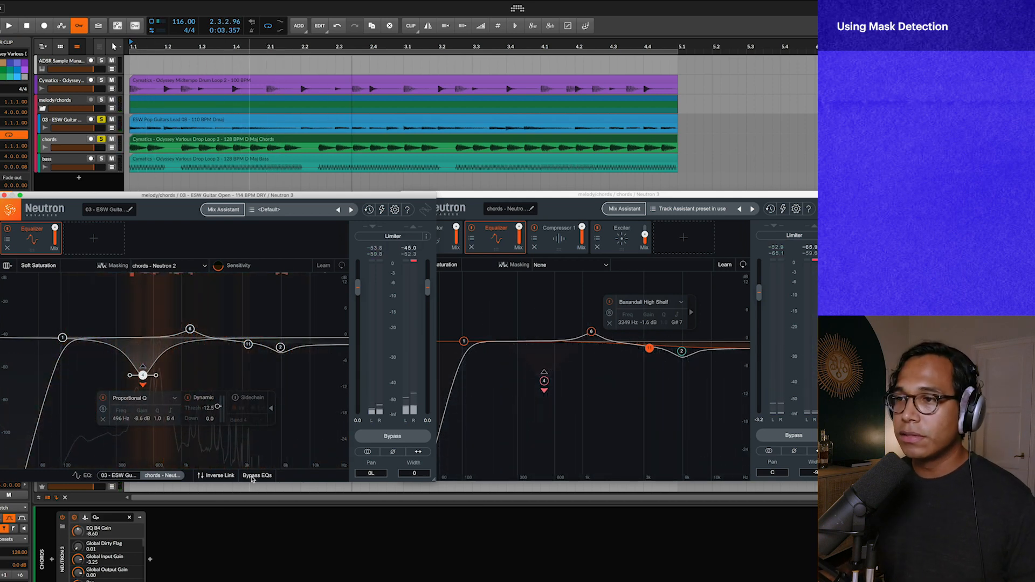
mouse_move(257, 476)
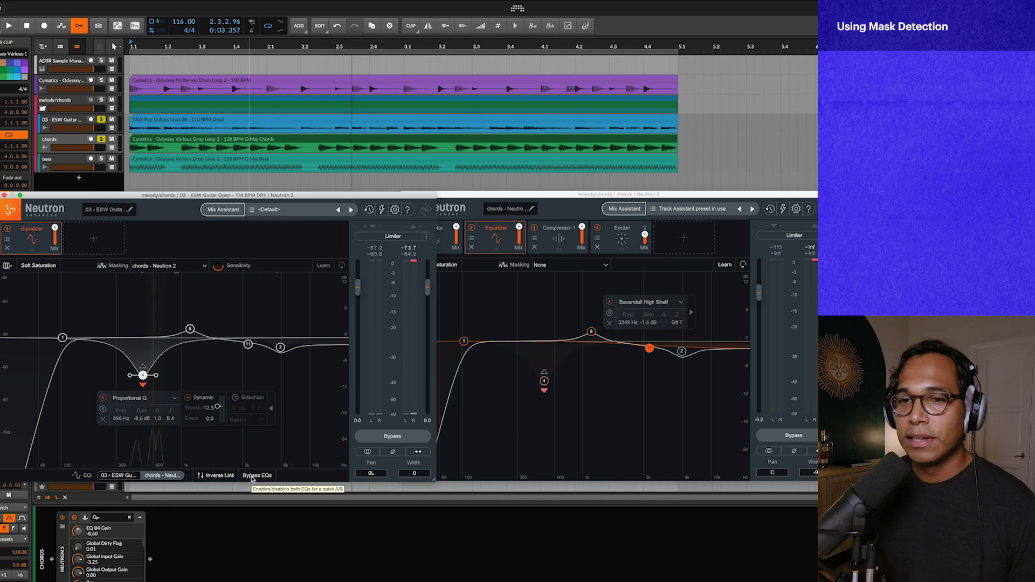
click(9, 26)
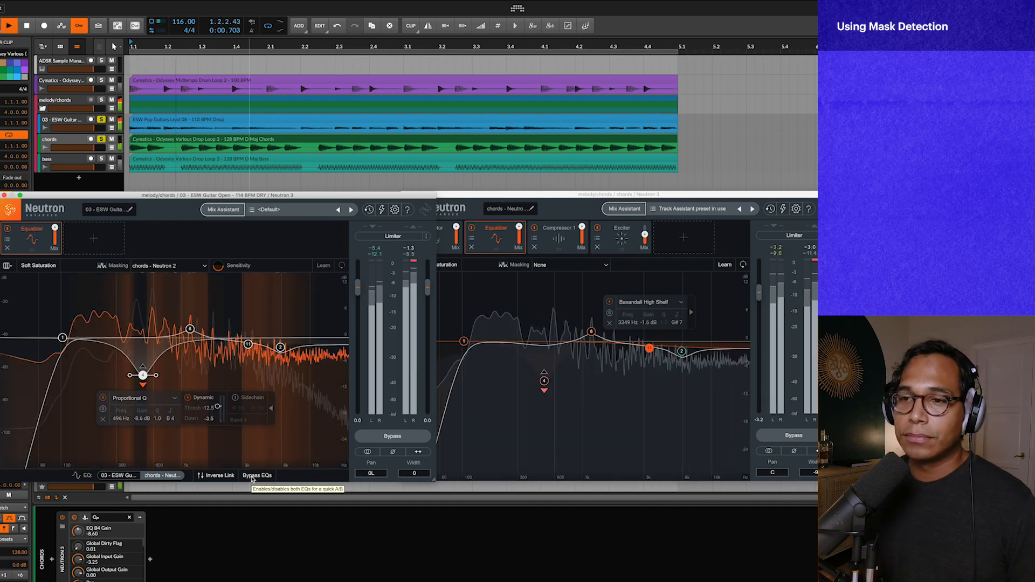
click(257, 476)
text(visual)
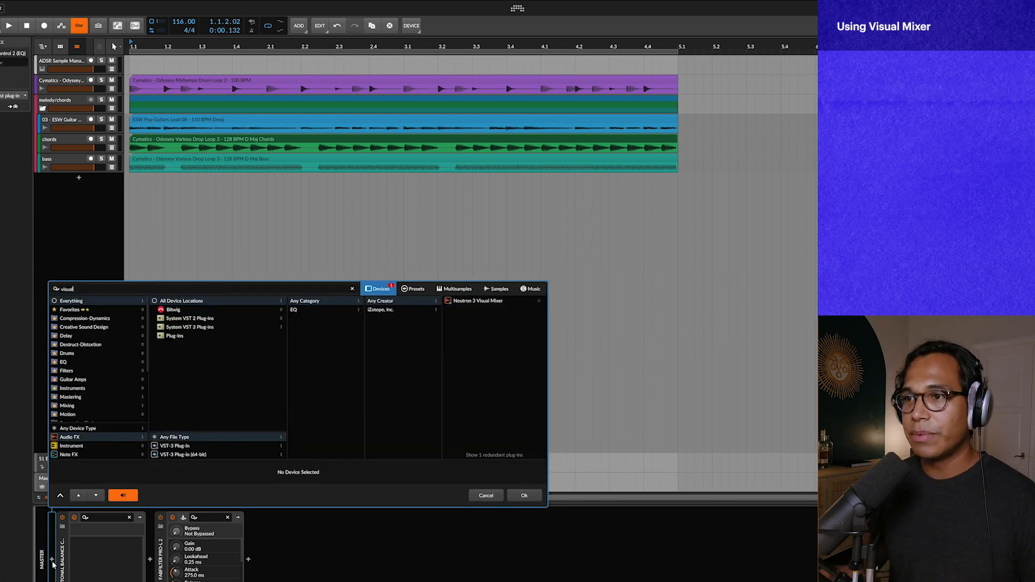
Step: Insert Neutron 3 Visual Mixer on the master, lower its window, and launch Mix Assistant
click(524, 496)
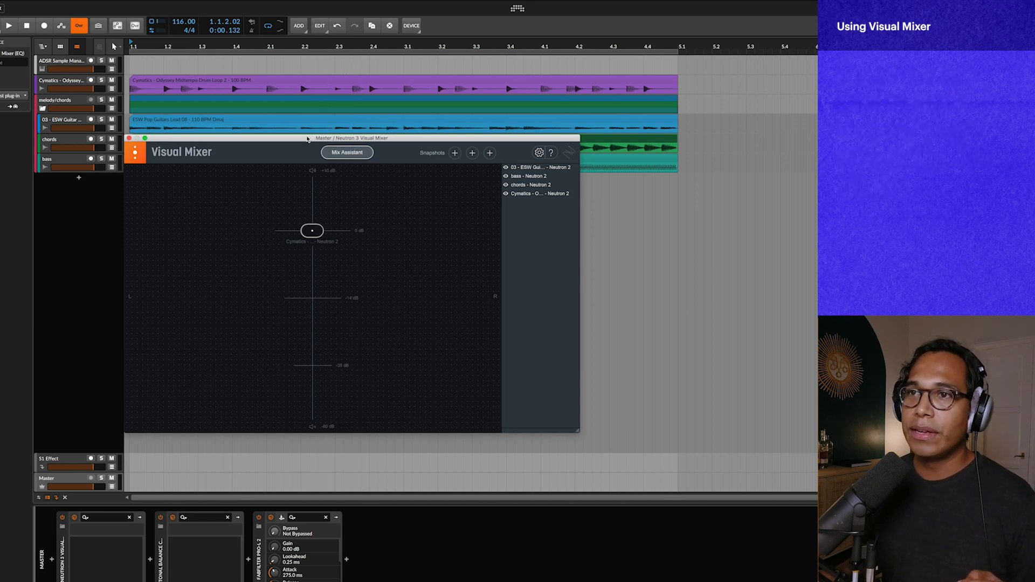
drag(352, 138, 352, 187)
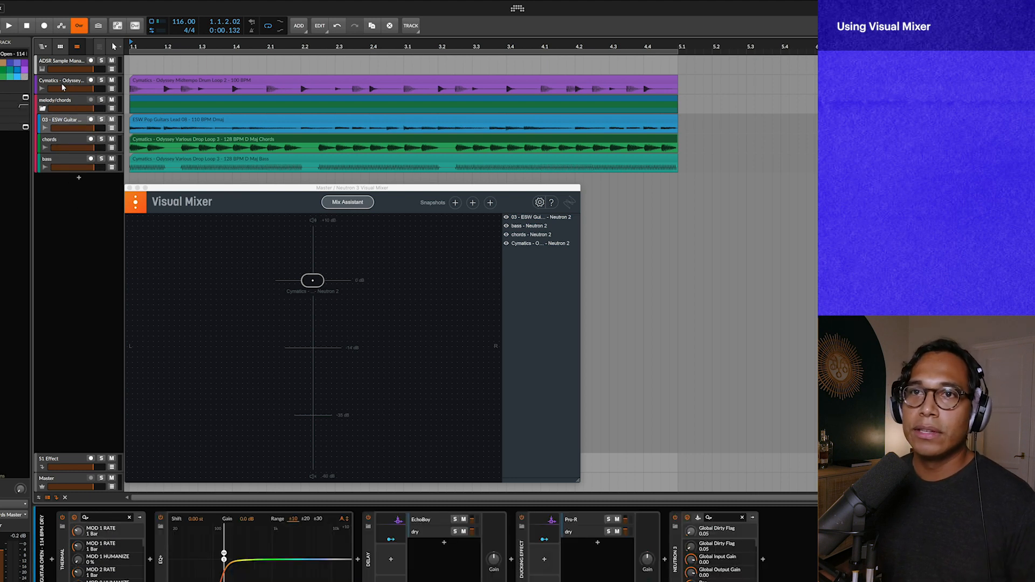
click(63, 80)
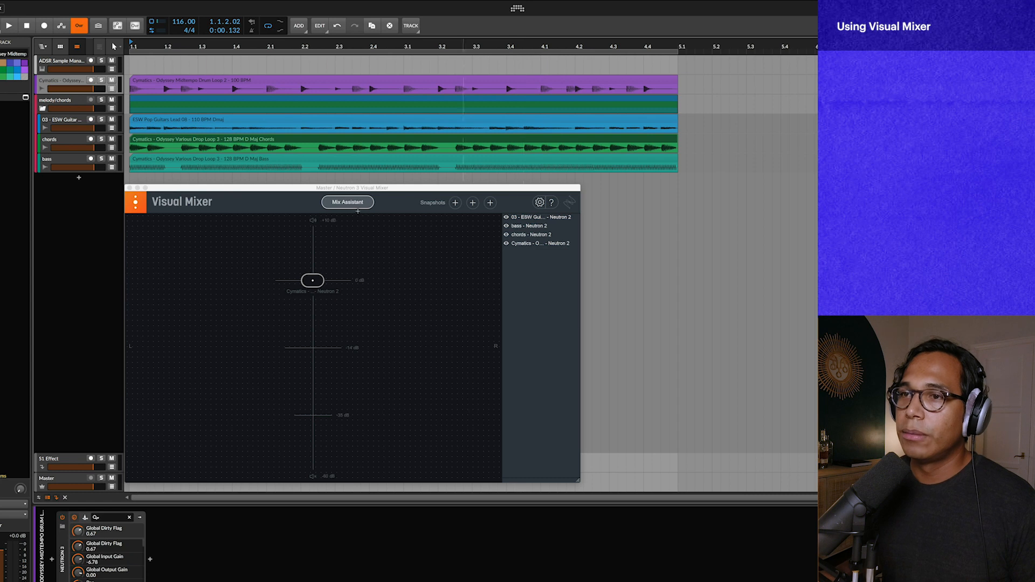
click(347, 202)
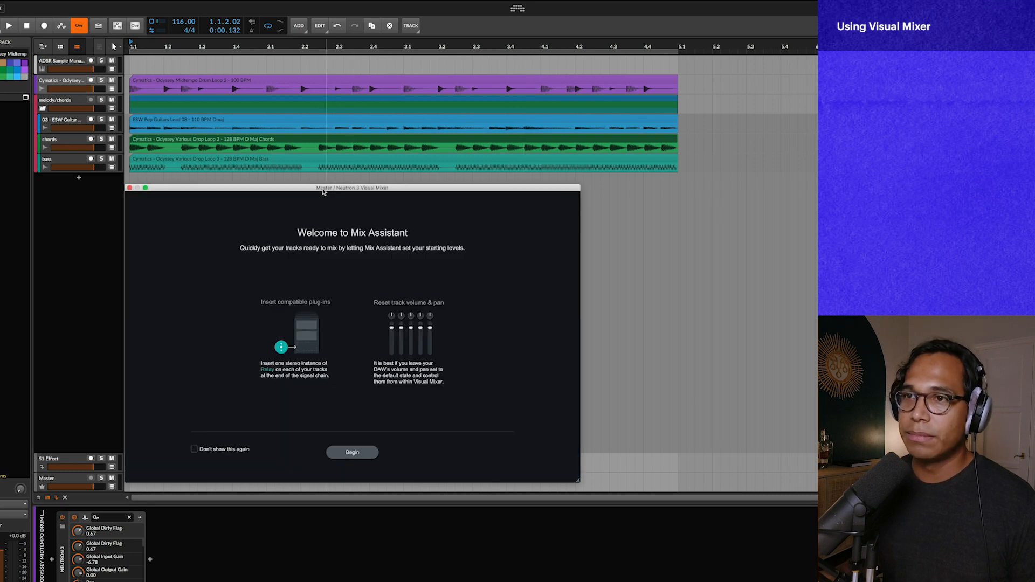
Step: Raise the Visual Mixer window to the front and click Begin on the Mix Assistant welcome
drag(324, 187, 360, 138)
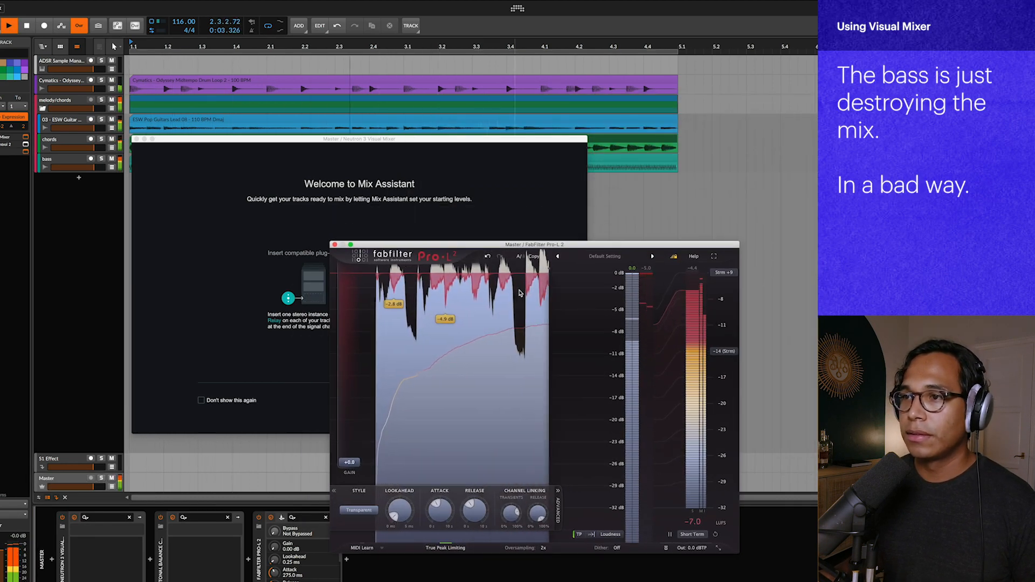
click(9, 26)
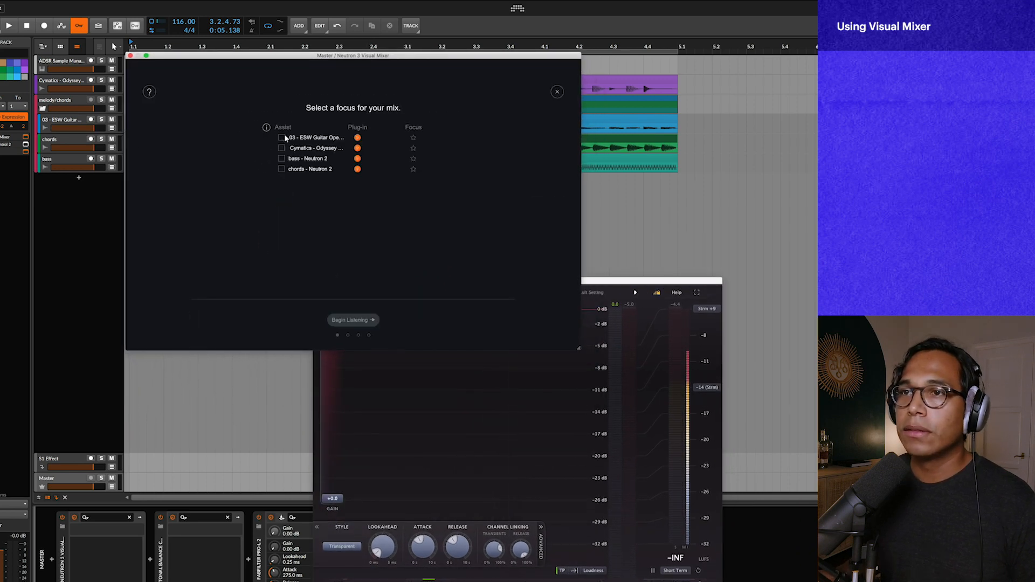
click(282, 137)
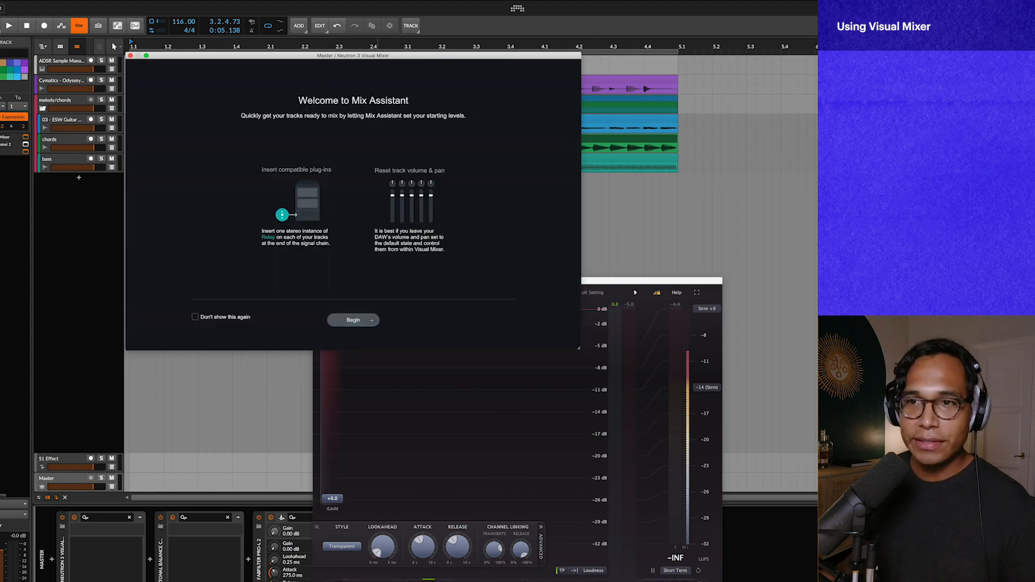
click(352, 320)
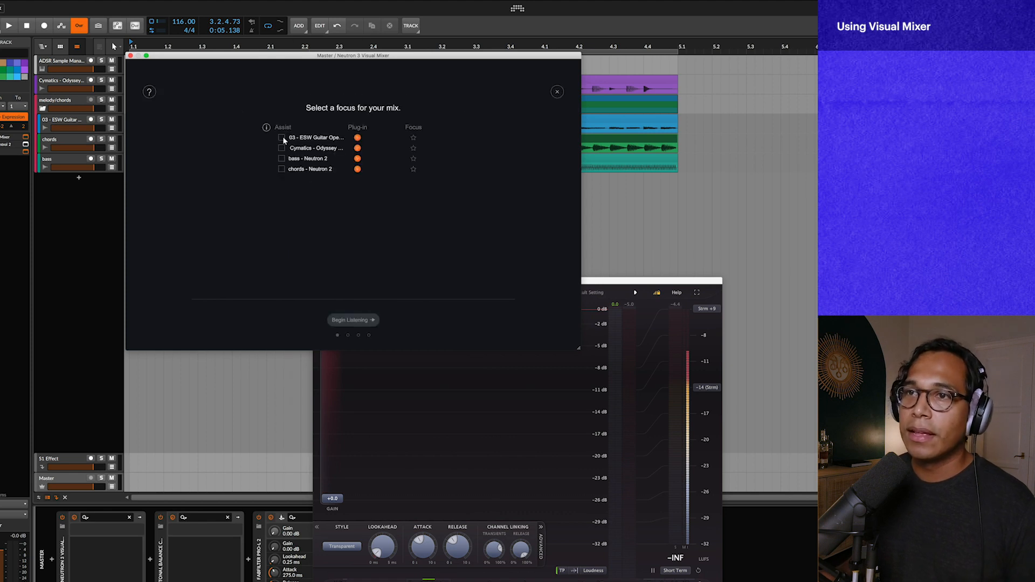
Step: Tick all four tracks, star the guitar as focus, listen, and jump to results
click(281, 138)
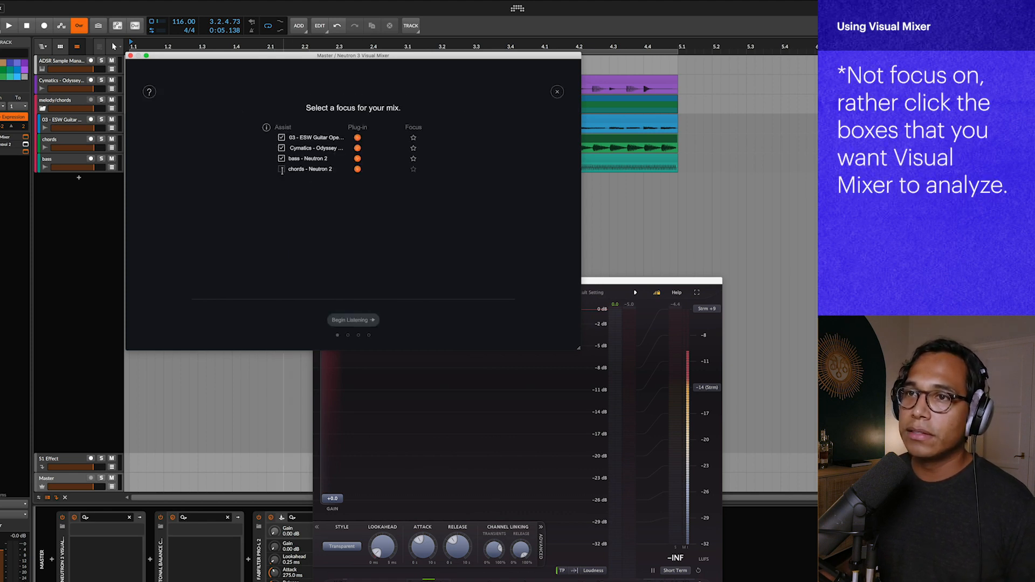
click(280, 169)
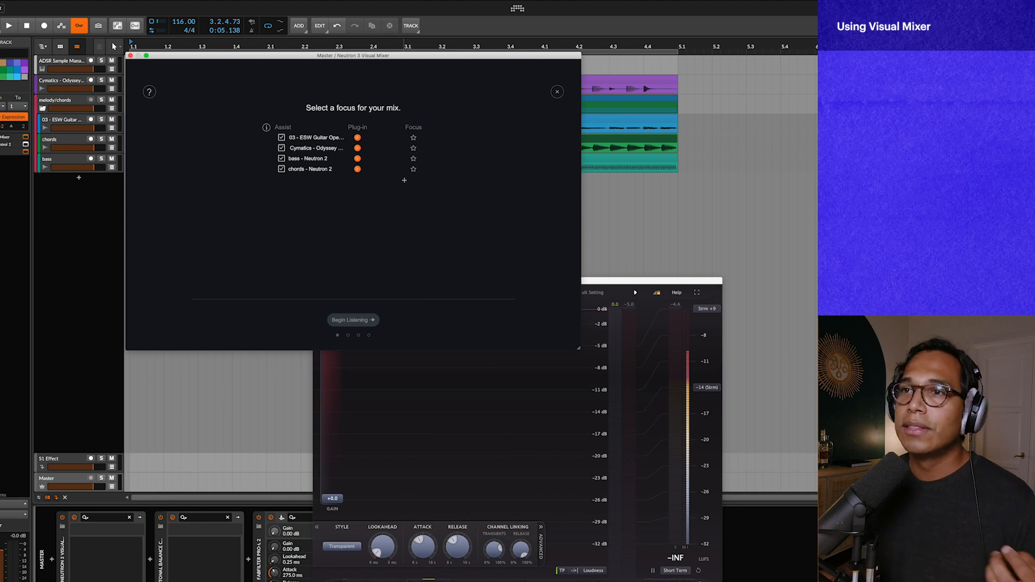
mouse_move(413, 168)
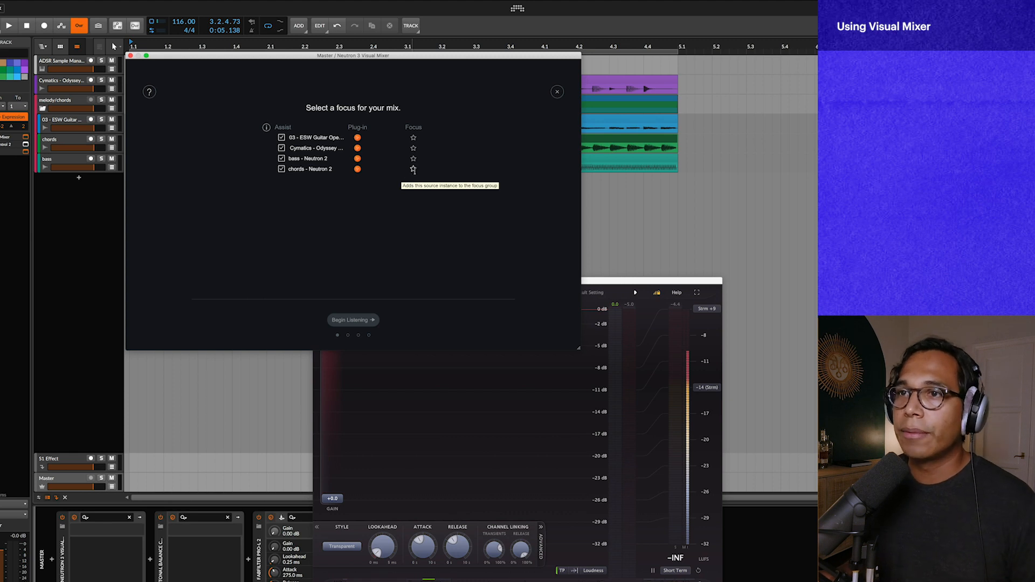
click(413, 138)
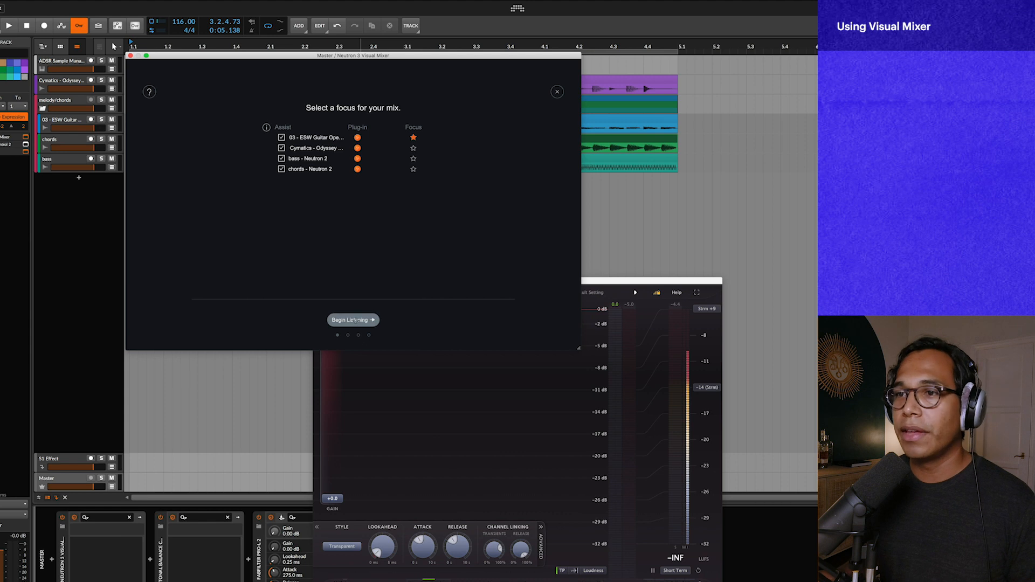
click(352, 321)
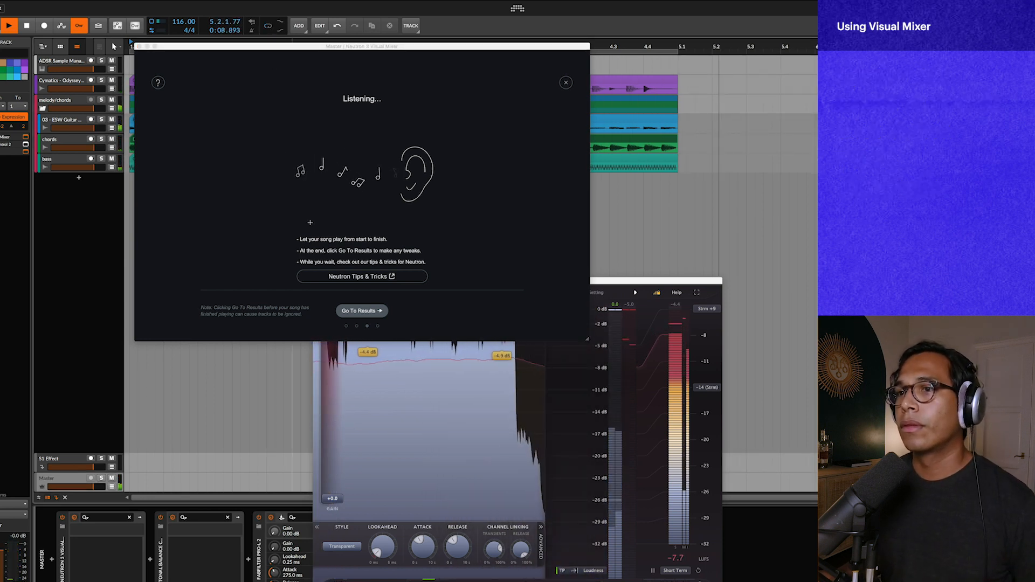
click(361, 311)
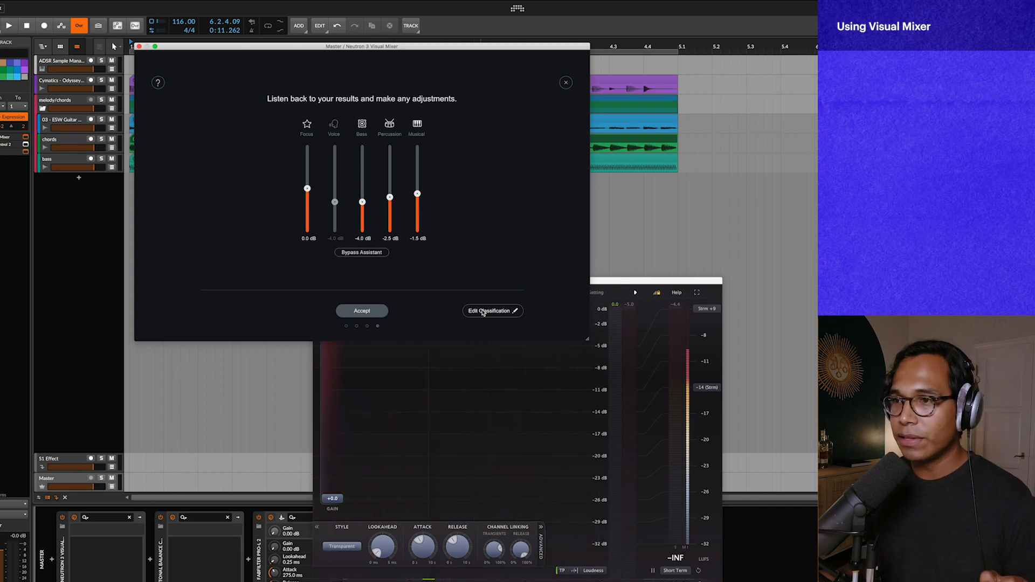
Step: Review the track classifications, checking the second track's type choices without changing them
click(492, 311)
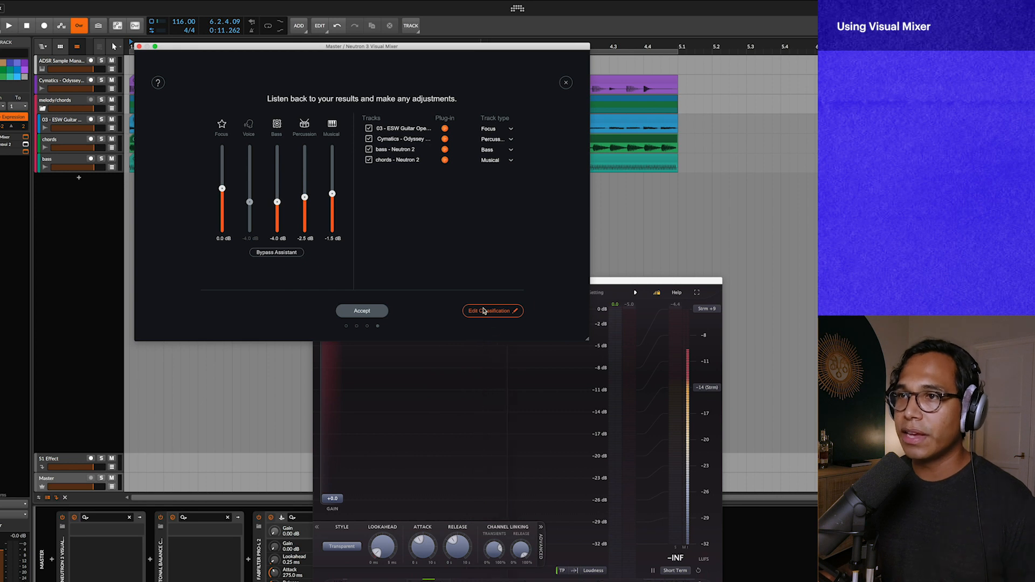
mouse_move(452, 131)
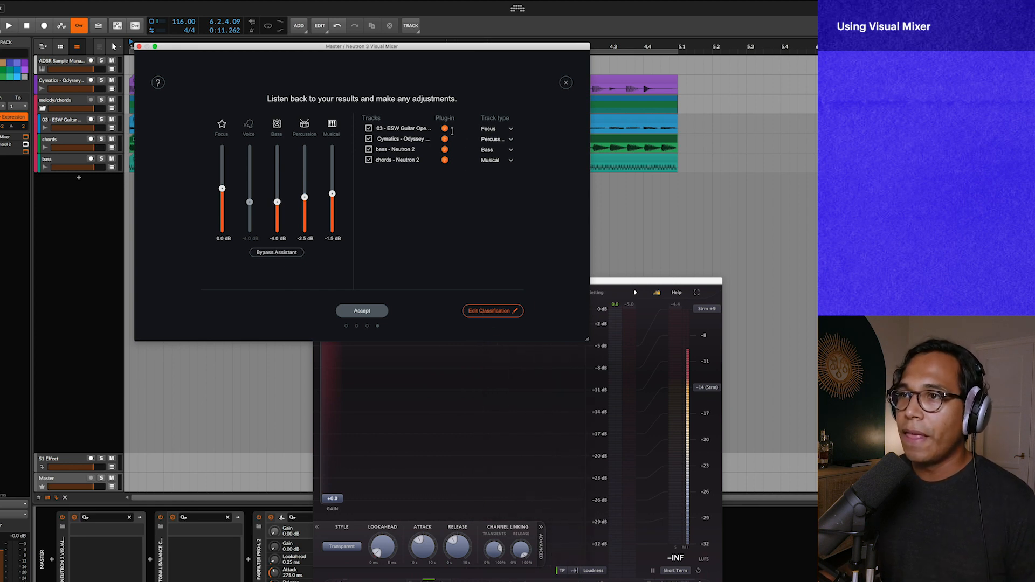
mouse_move(496, 126)
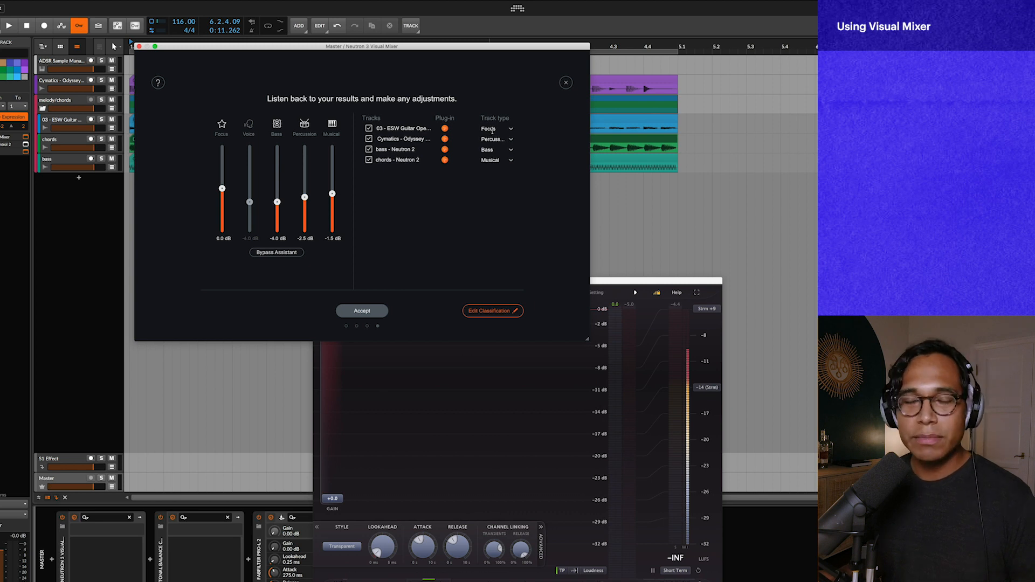
click(495, 139)
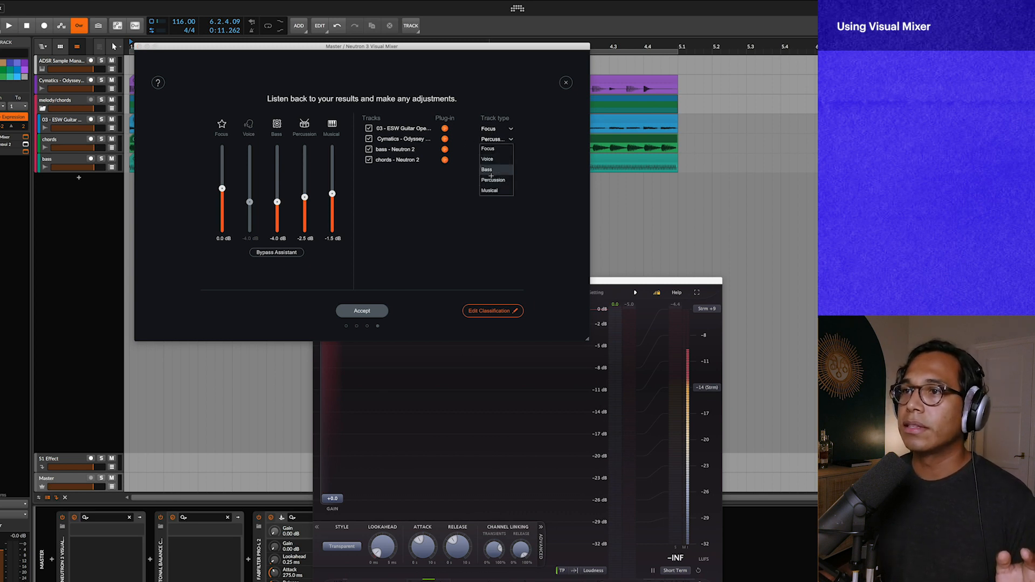
click(486, 170)
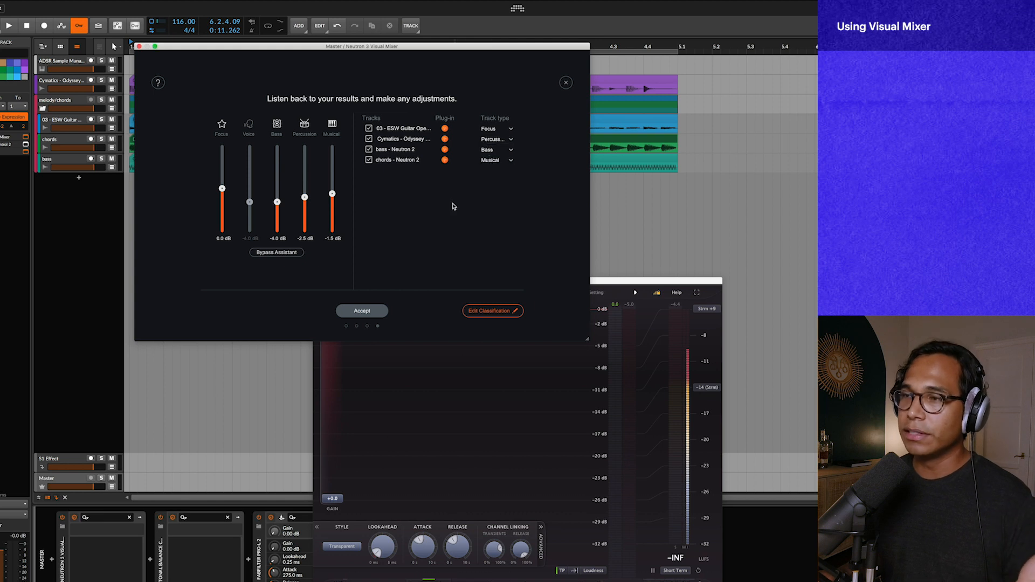
mouse_move(484, 144)
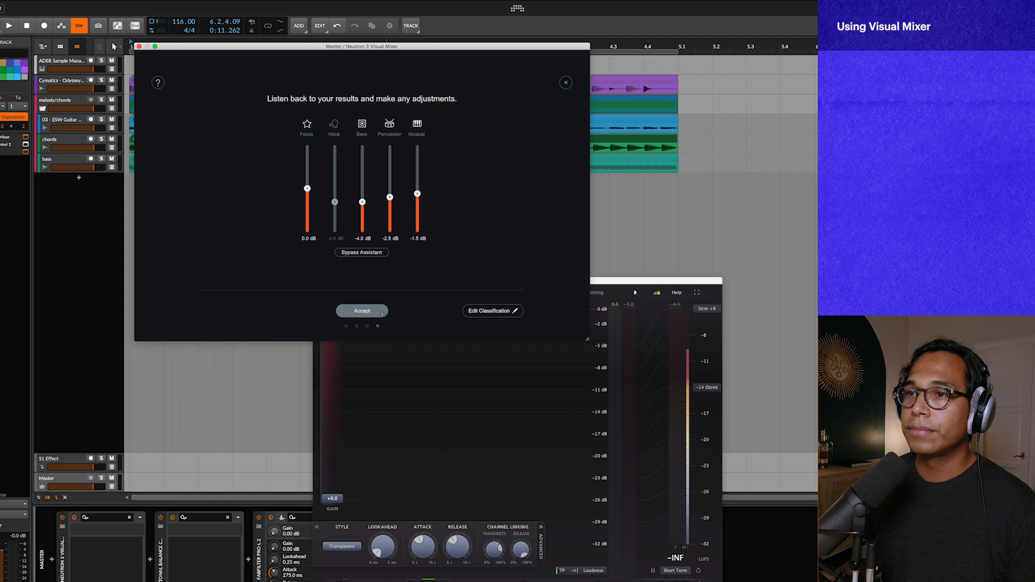
mouse_move(362, 312)
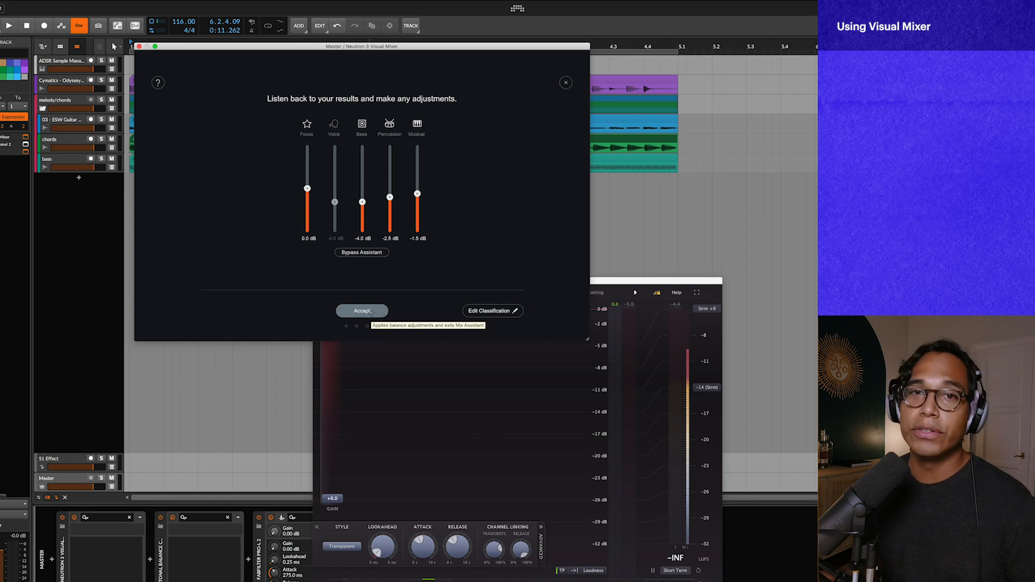
click(9, 25)
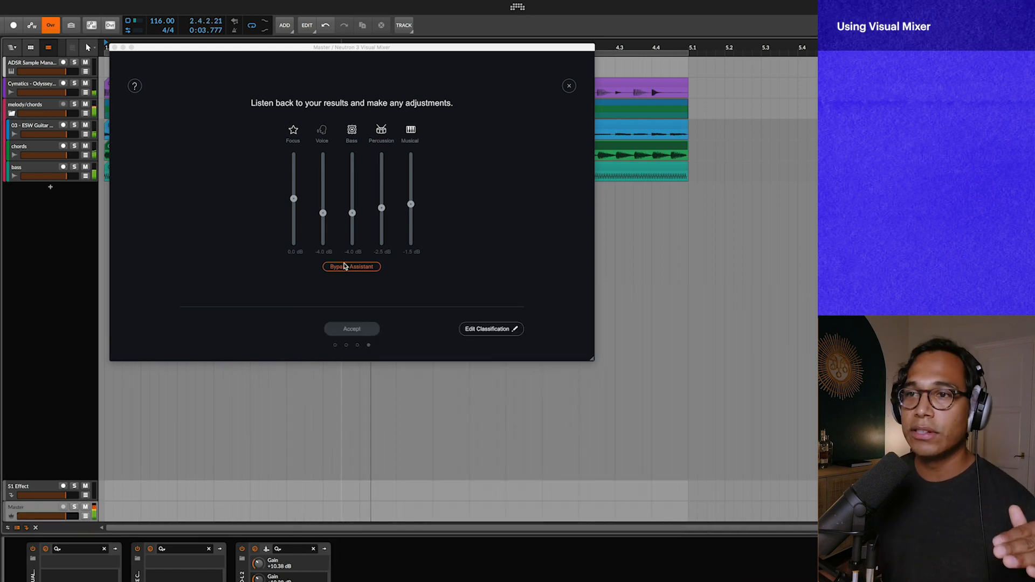
click(351, 267)
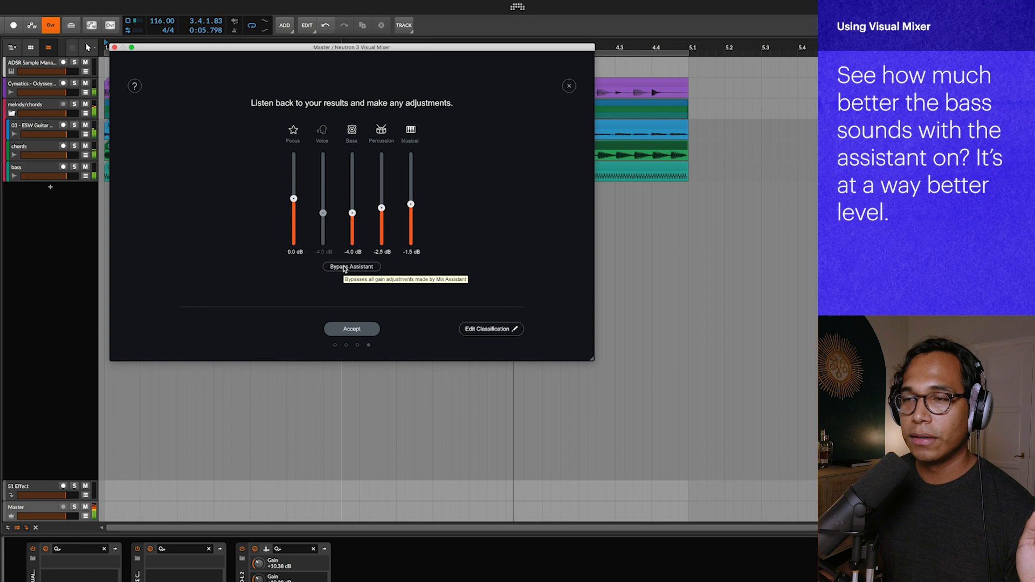
click(351, 267)
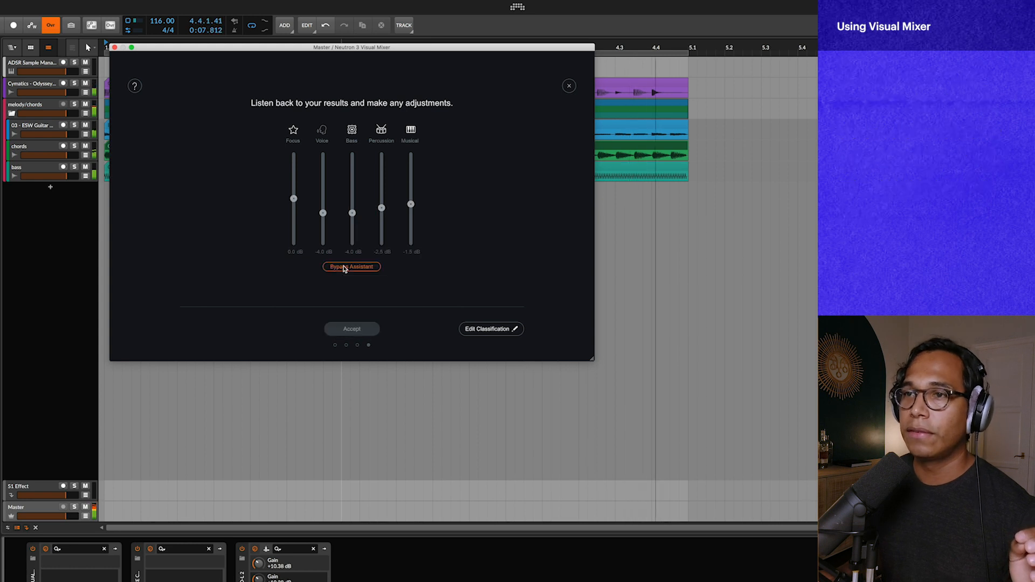
click(351, 267)
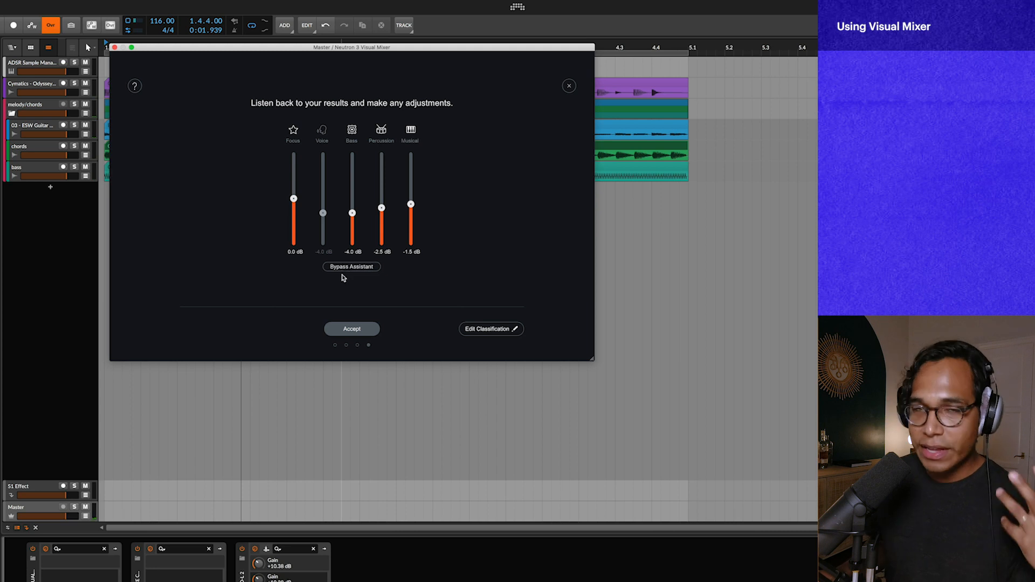
Step: Accept the suggested levels and inspect the guitar, bass and chords nodes (chords -13.44 dB)
click(351, 329)
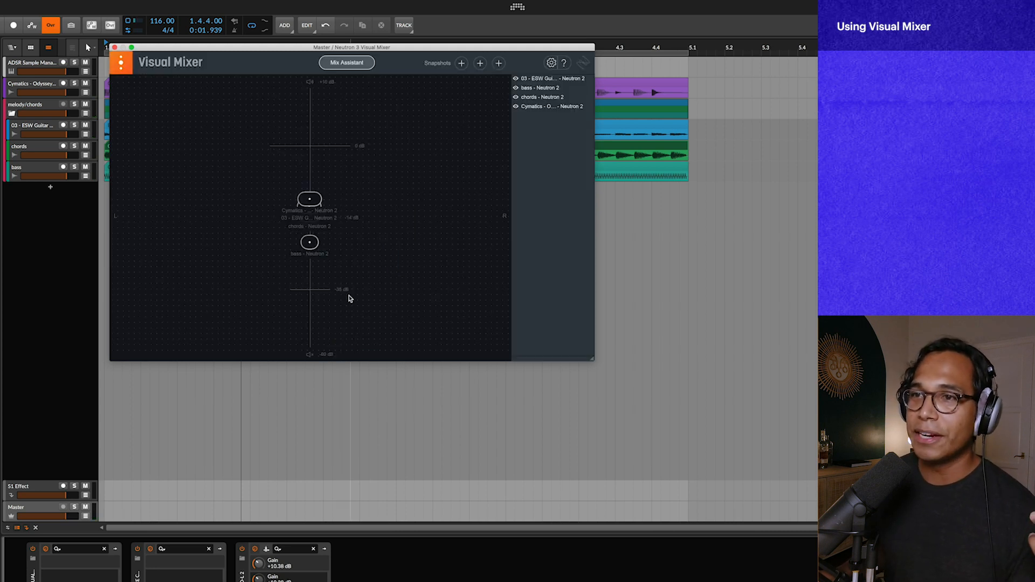
mouse_move(311, 201)
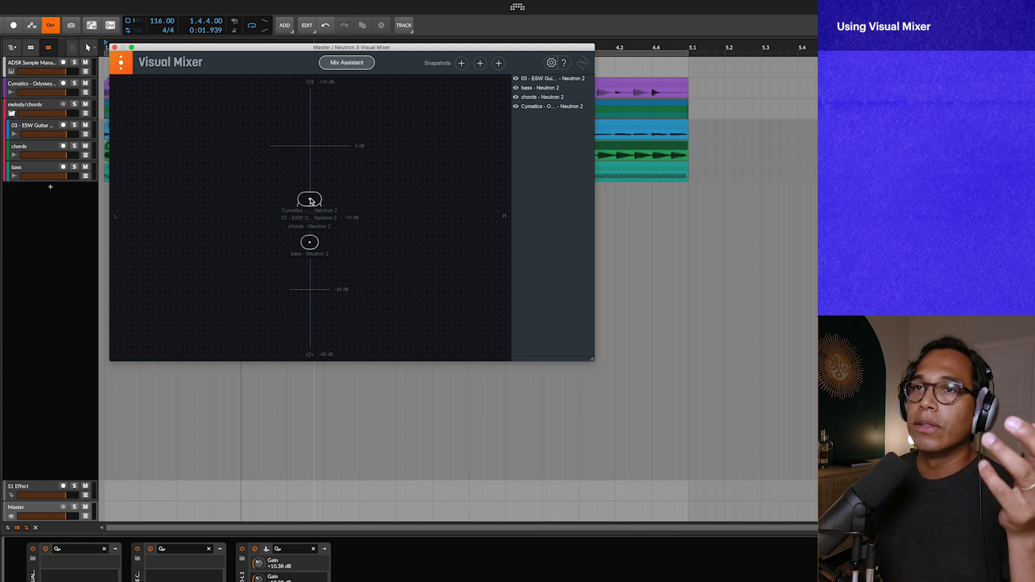
click(309, 205)
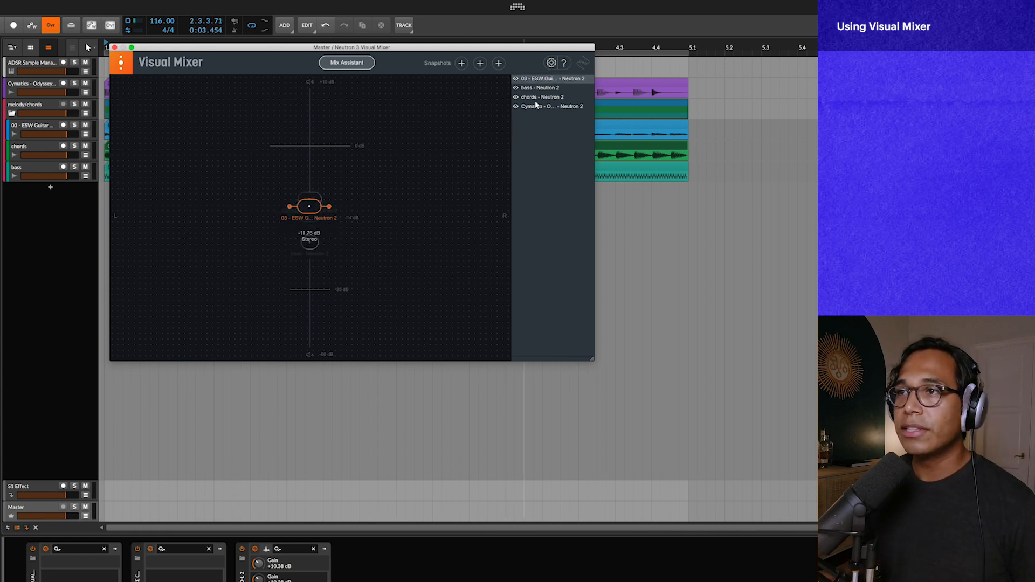
click(541, 88)
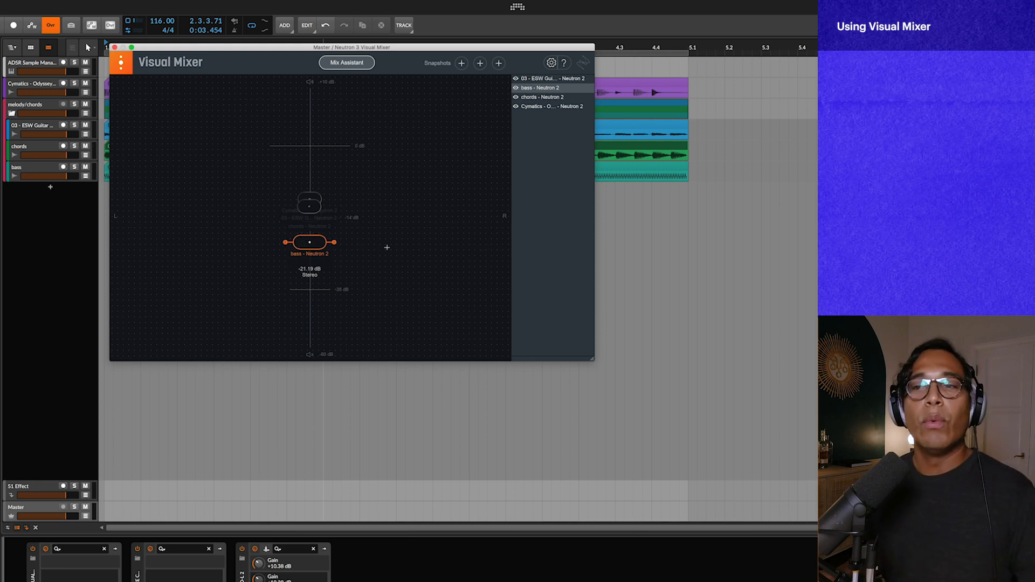
click(309, 242)
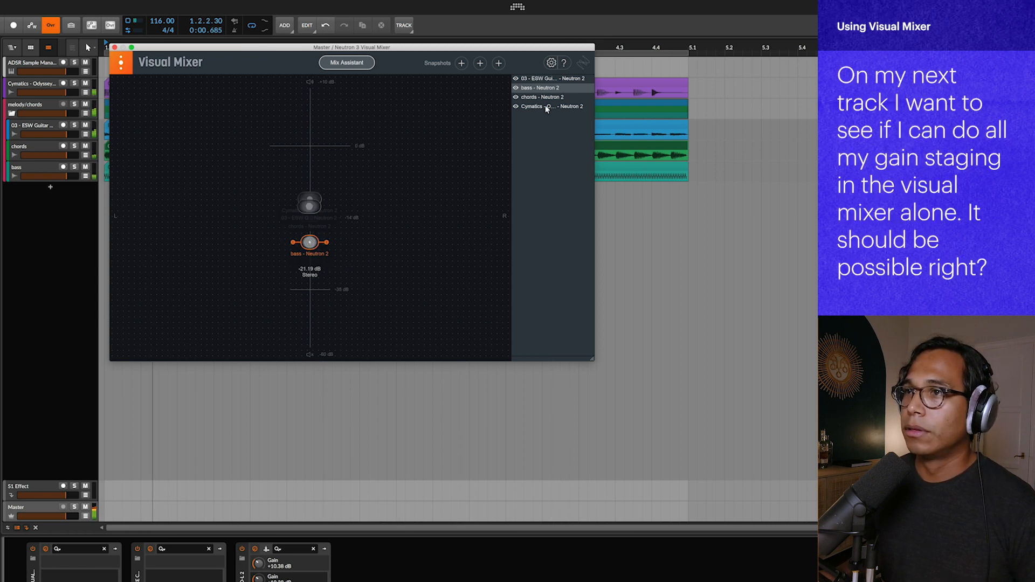
click(543, 97)
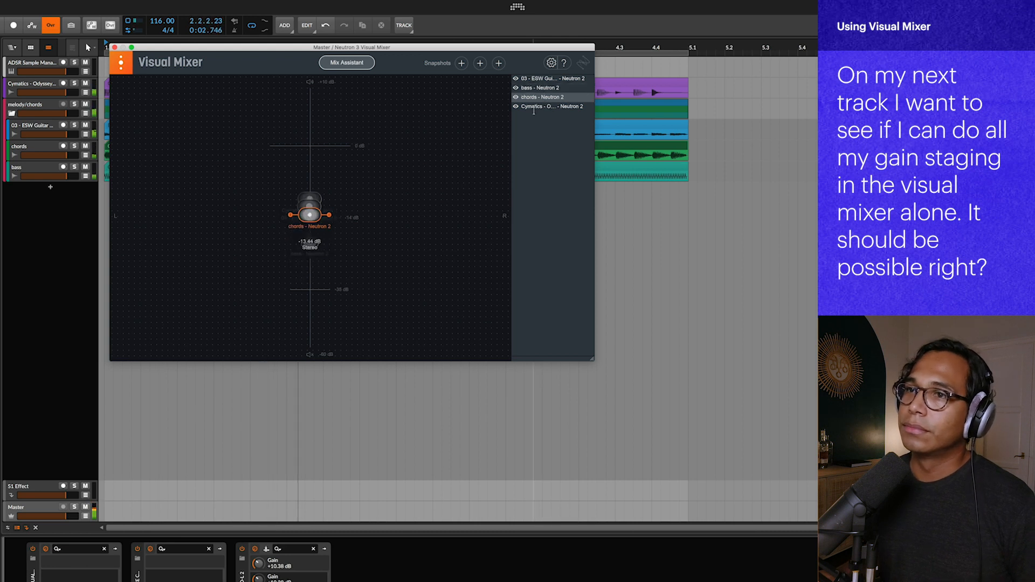